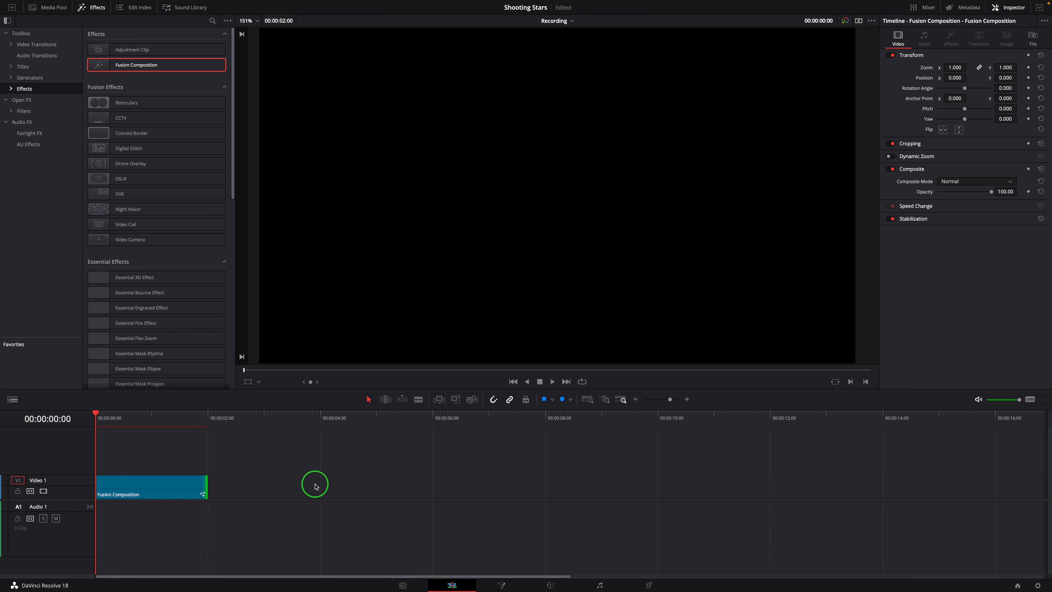
Open the Fusion Composition clip from the timeline in the Fusion page
right_click(151, 486)
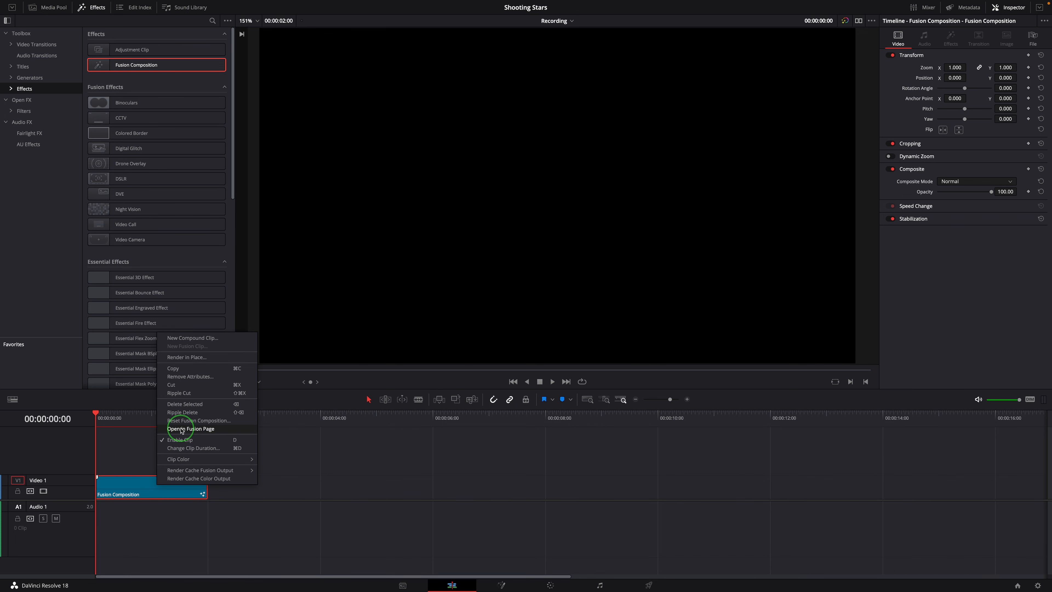
left_click(190, 429)
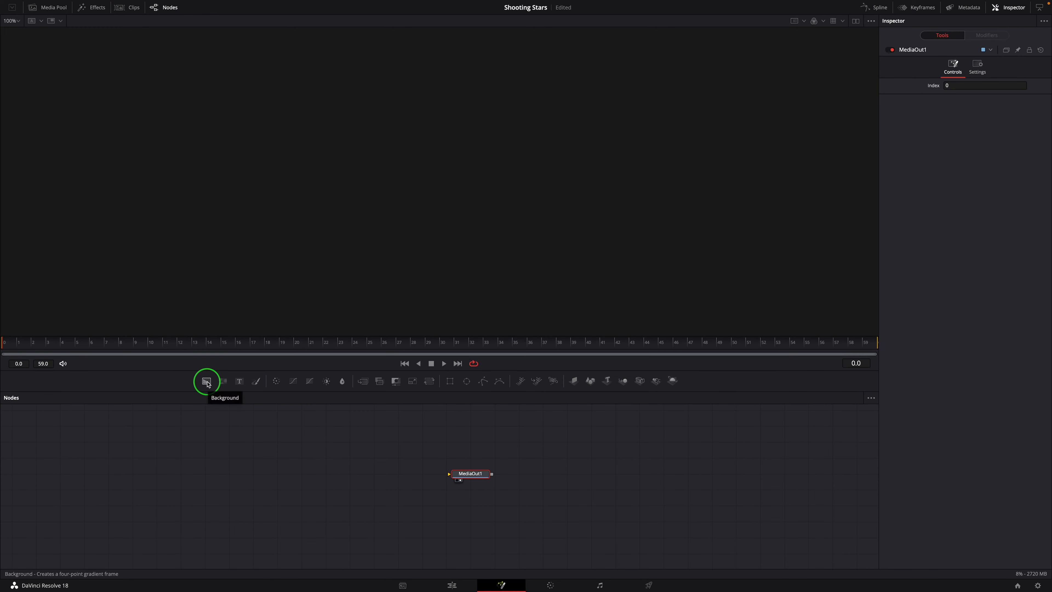
Add a Background node set to pure white and connect it to MediaOut1
left_click(206, 381)
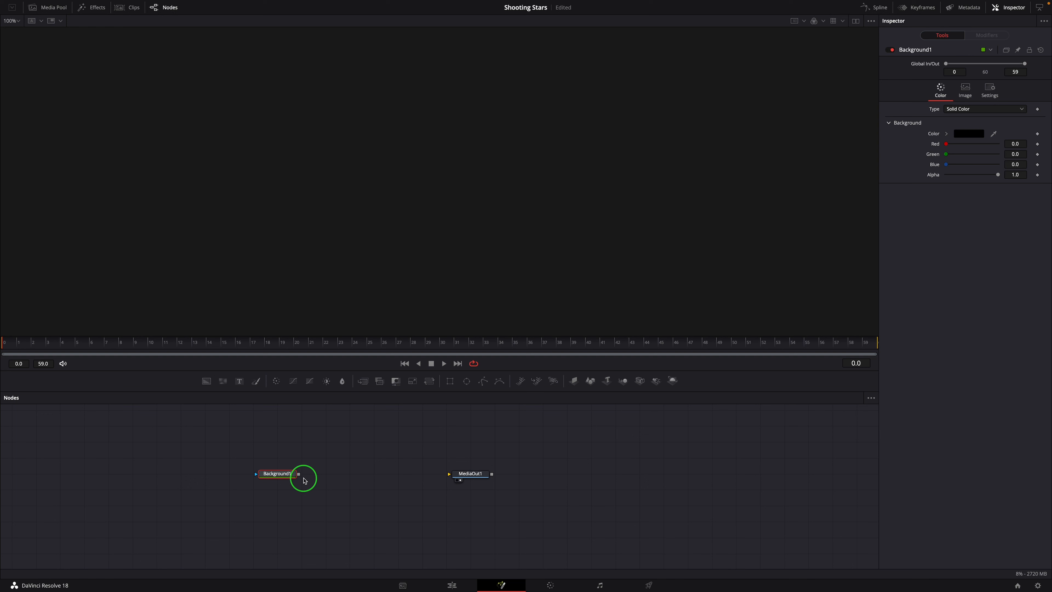
left_click_drag(298, 473, 448, 473)
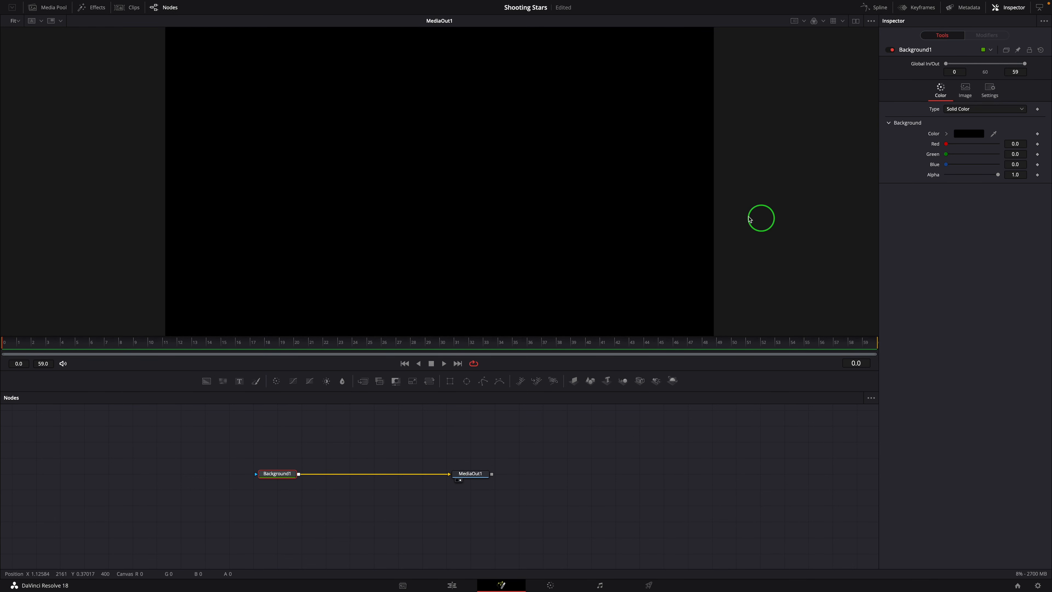
left_click(968, 134)
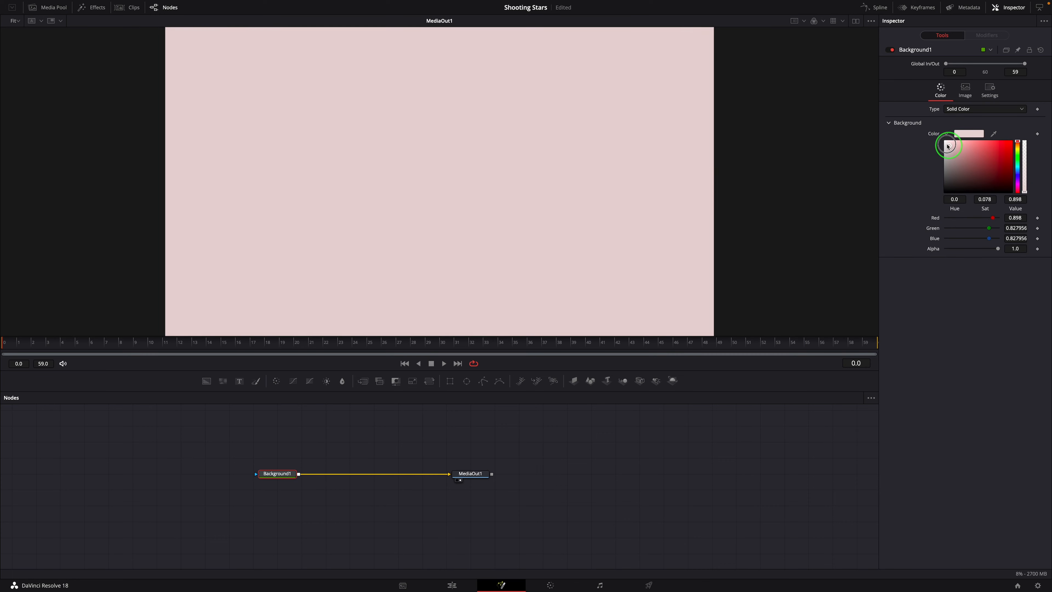
left_click(944, 145)
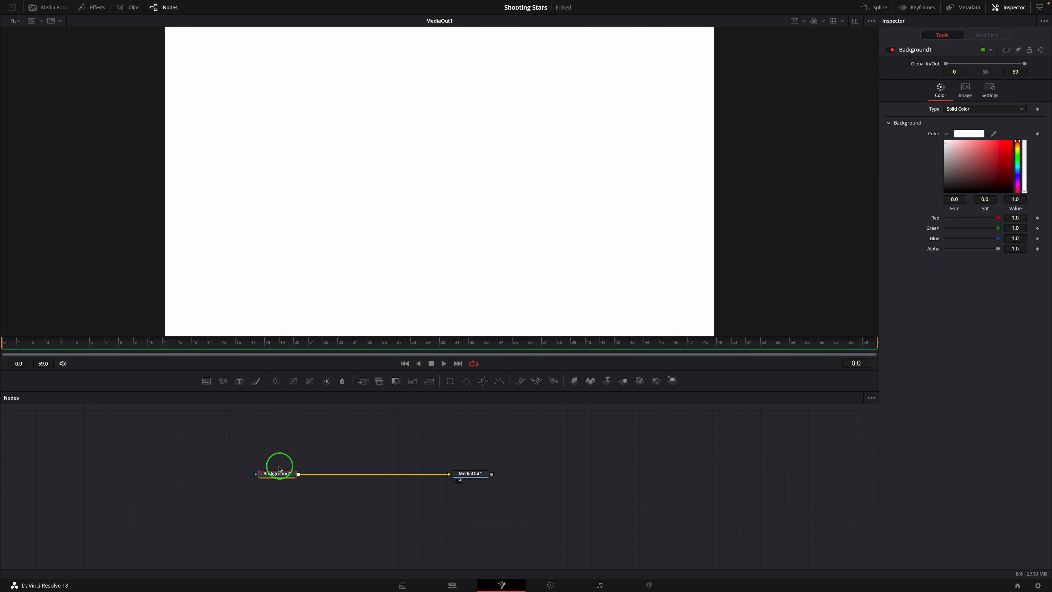
mouse_move(467, 381)
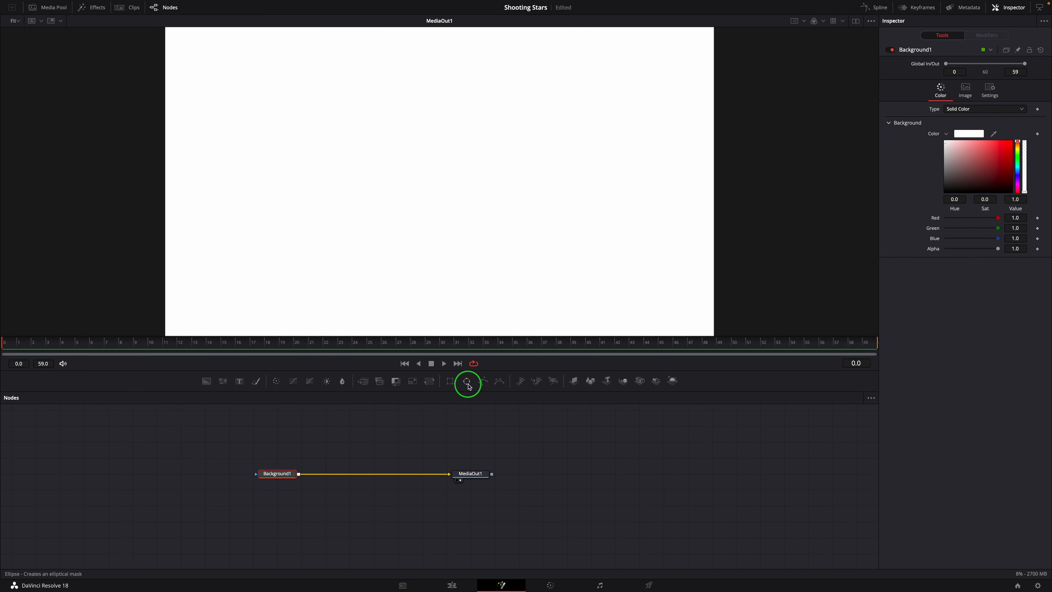
Add an Ellipse mask on Background1 with Width 0.001 and Height linked to Width by expression
left_click(468, 381)
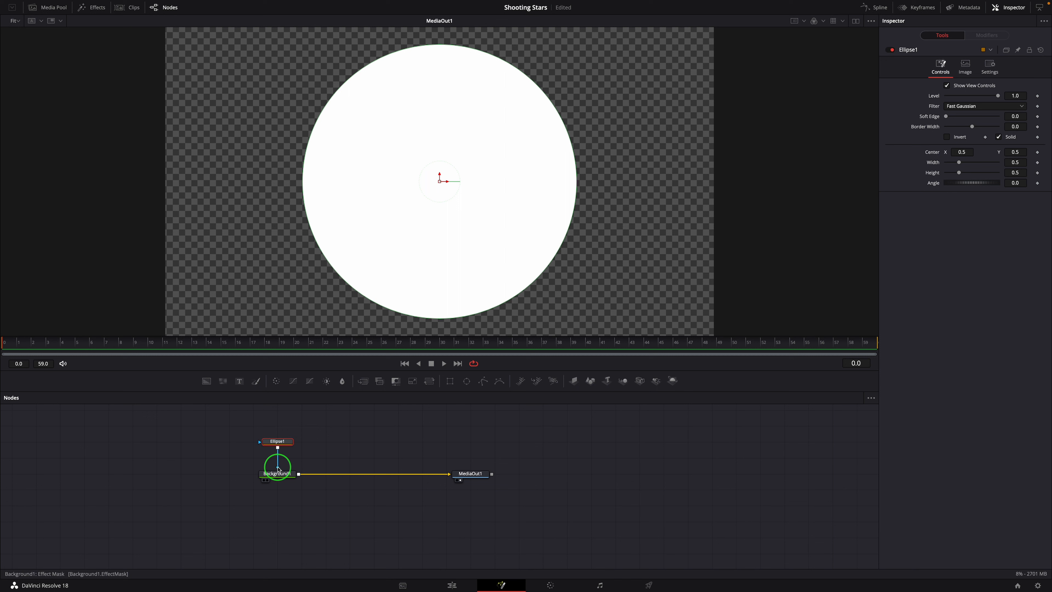
mouse_move(276, 466)
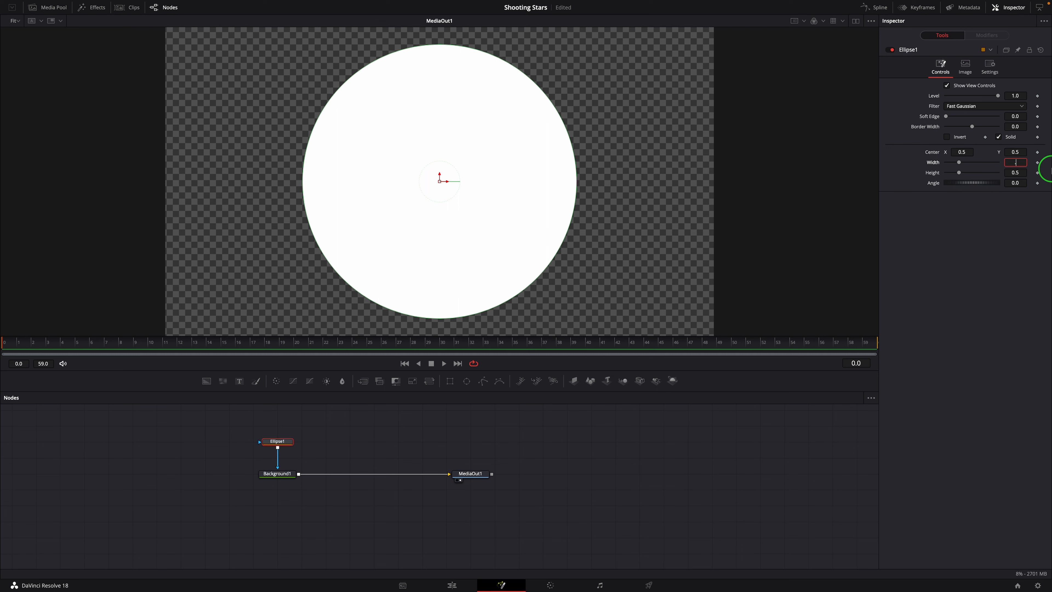
type("0.001")
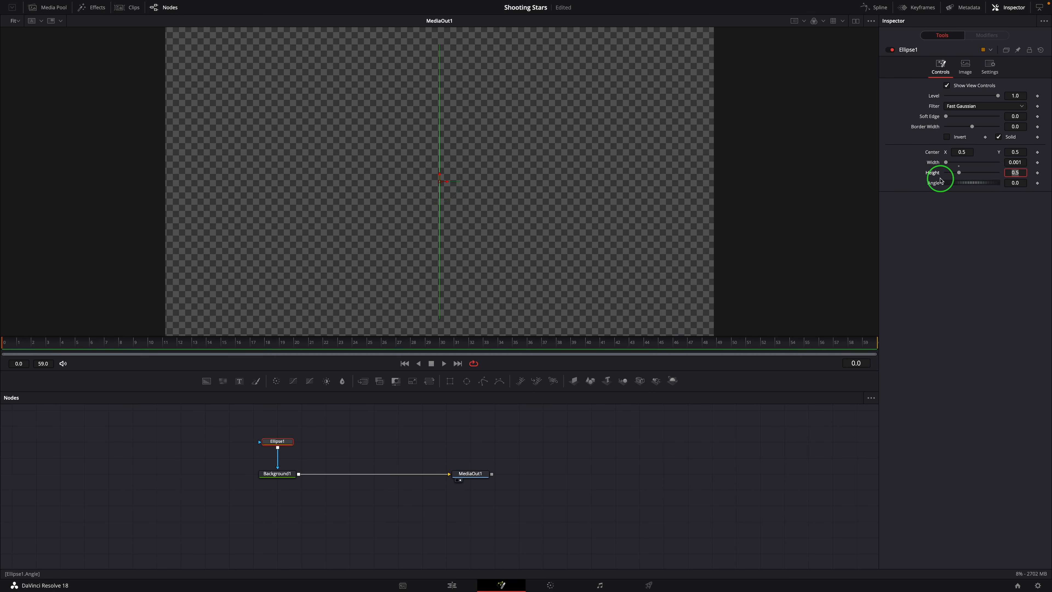
right_click(939, 172)
type("Width")
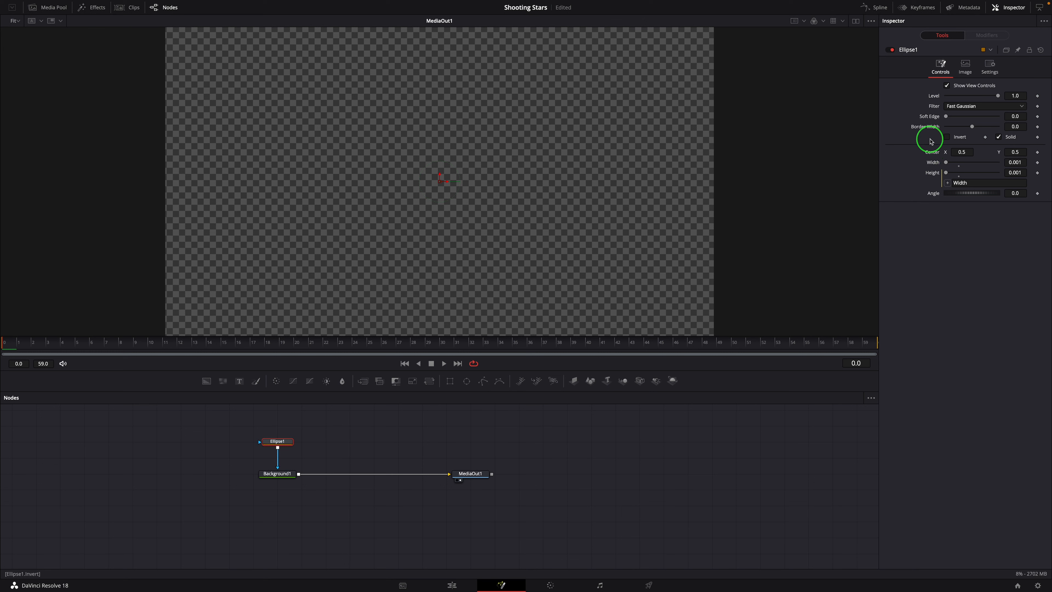
Add a Vector modifier on the ellipse Center, driving Distance with Anim Curves sourced from clip duration
right_click(962, 152)
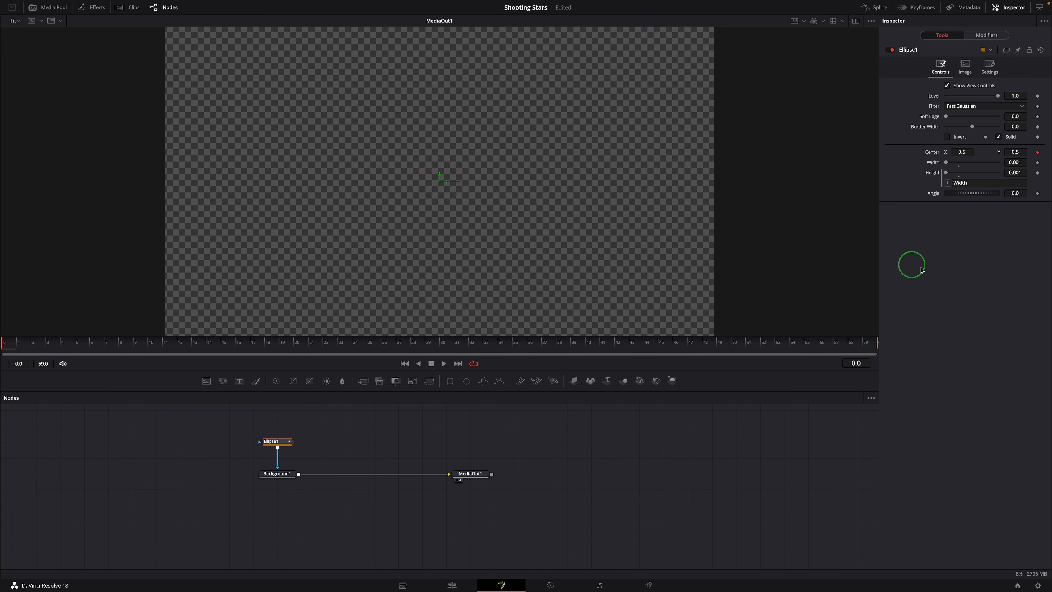
mouse_move(985, 35)
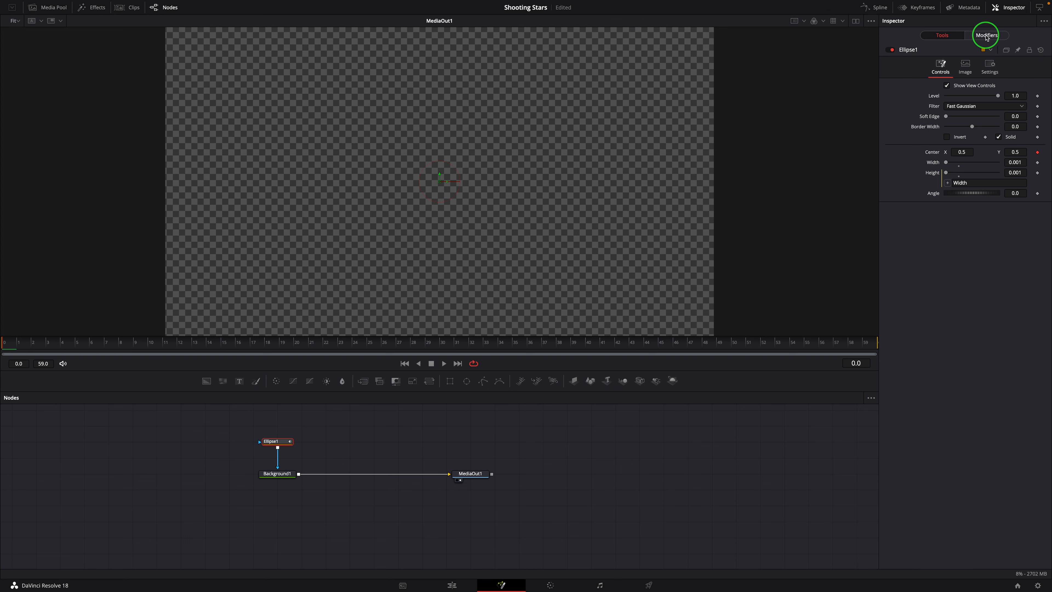
left_click(985, 35)
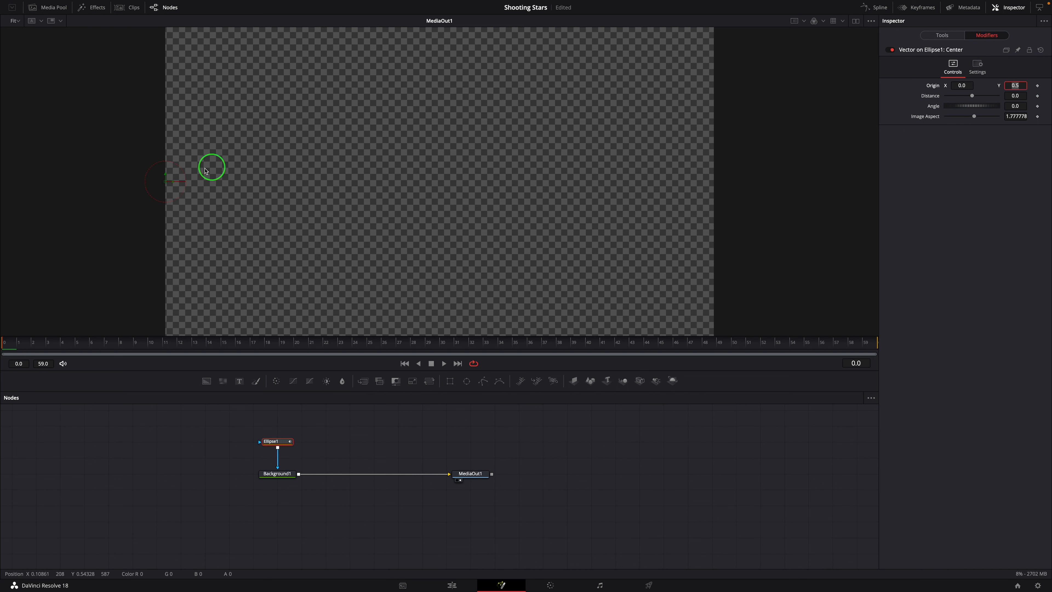
mouse_move(923, 125)
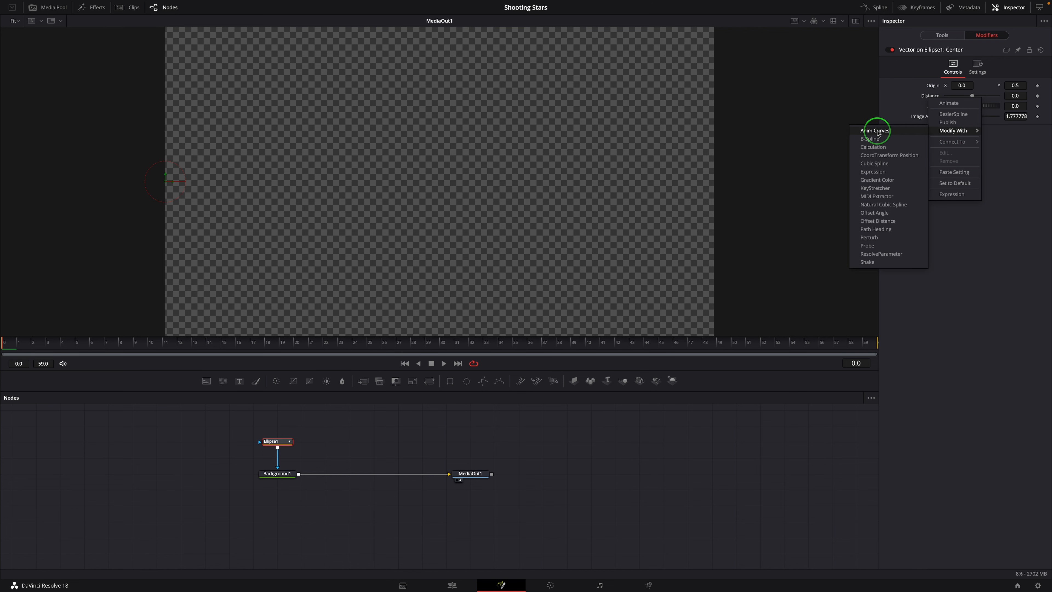
left_click(874, 130)
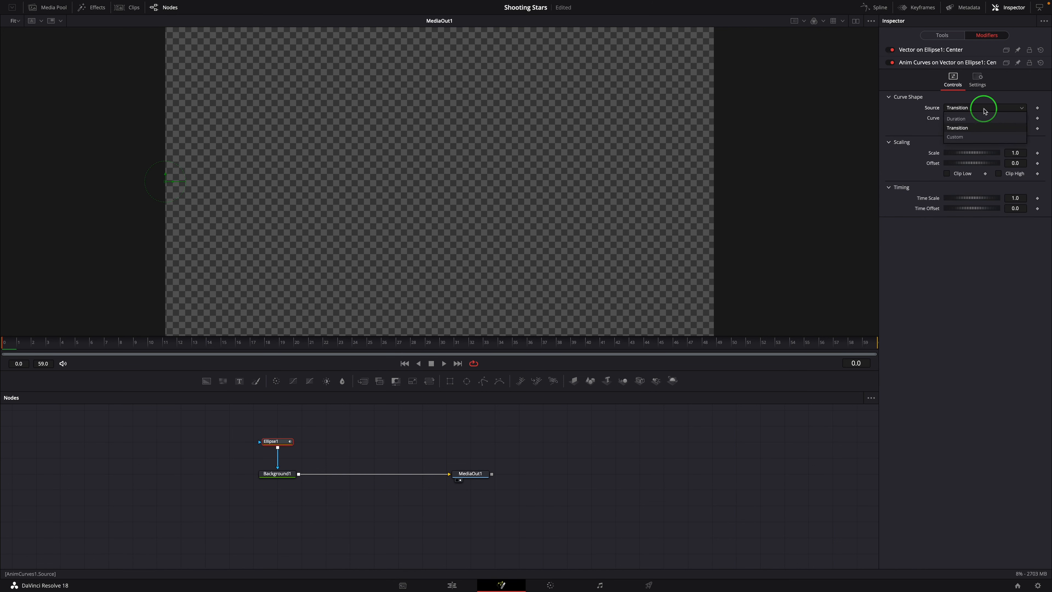
left_click(955, 119)
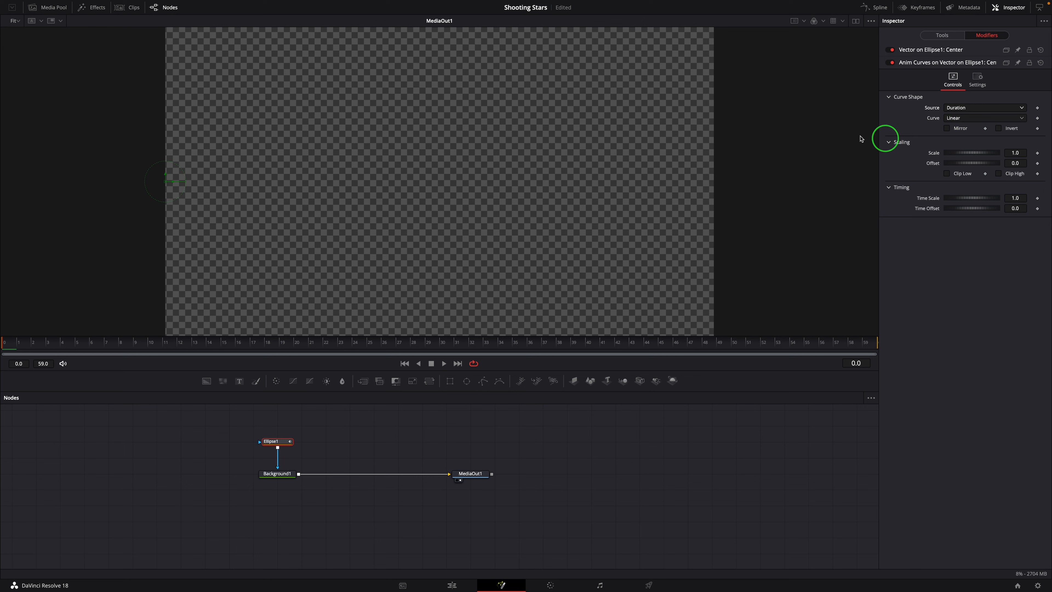
Play the composition to preview the point travelling across the frame
left_click(443, 363)
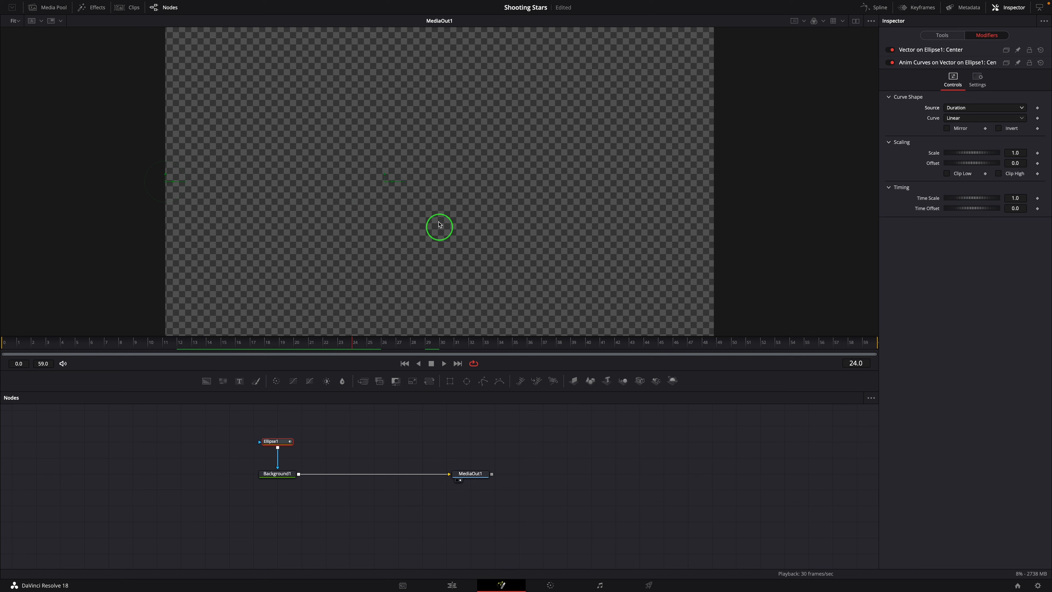
left_click(855, 21)
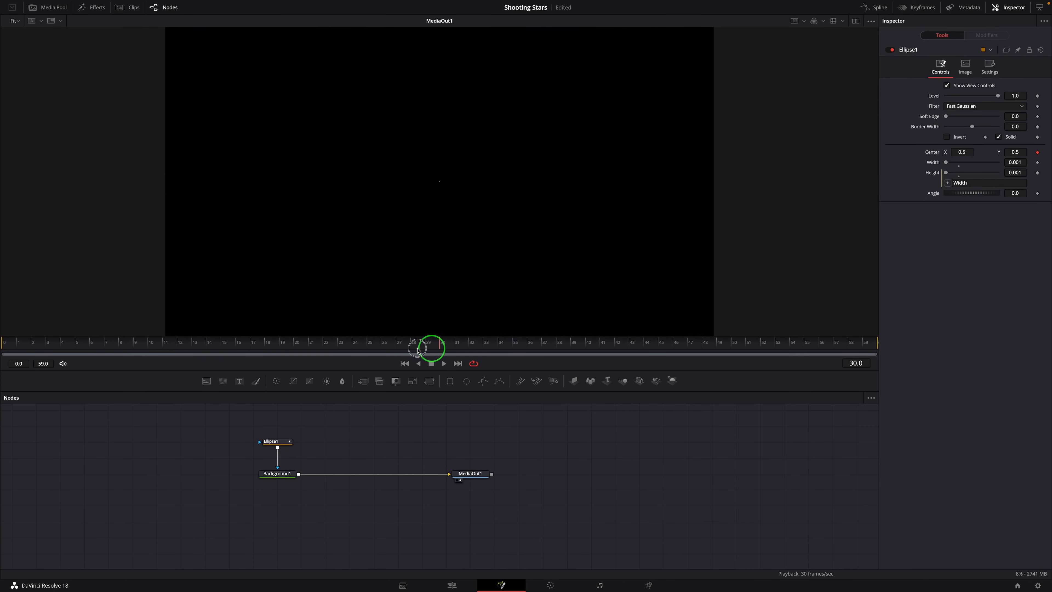
Give Anim Curves Scale the expression 1.0 - Offset and set Offset to about 0.174
left_click(986, 35)
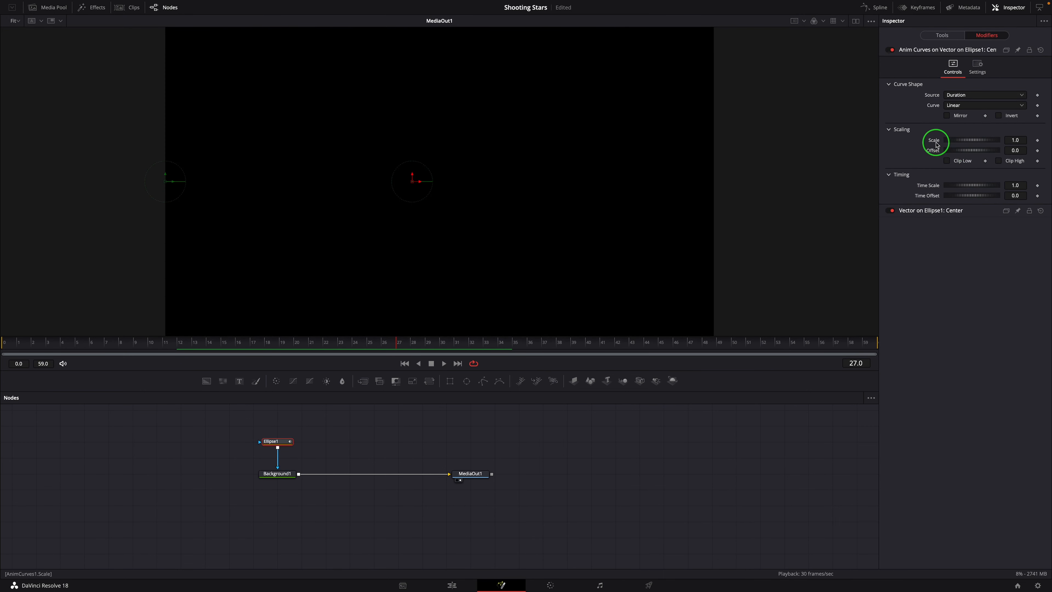
right_click(932, 140)
type("1.0 - Offset")
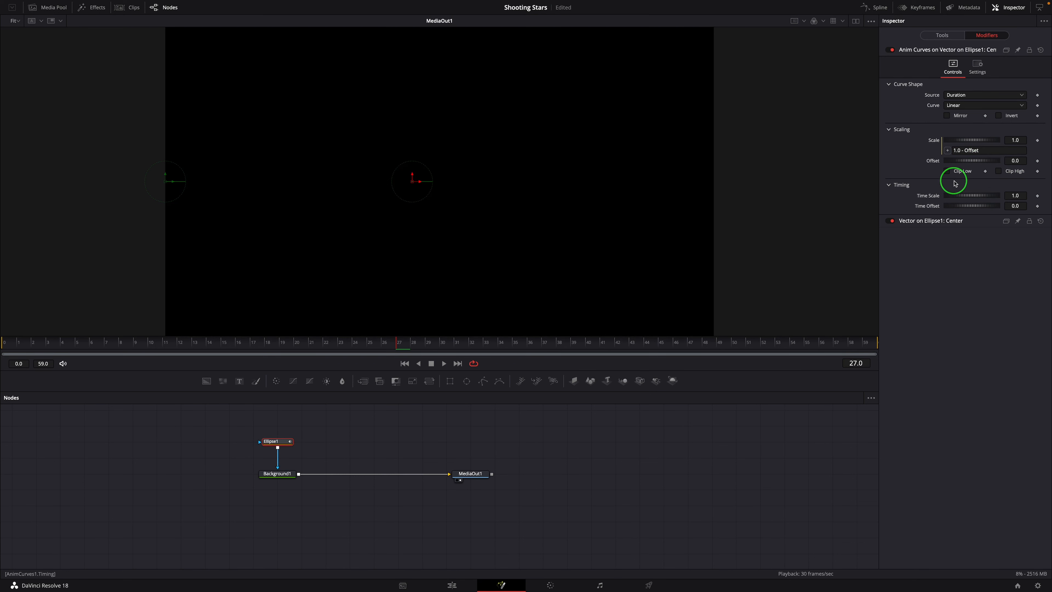
left_click_drag(980, 161, 965, 161)
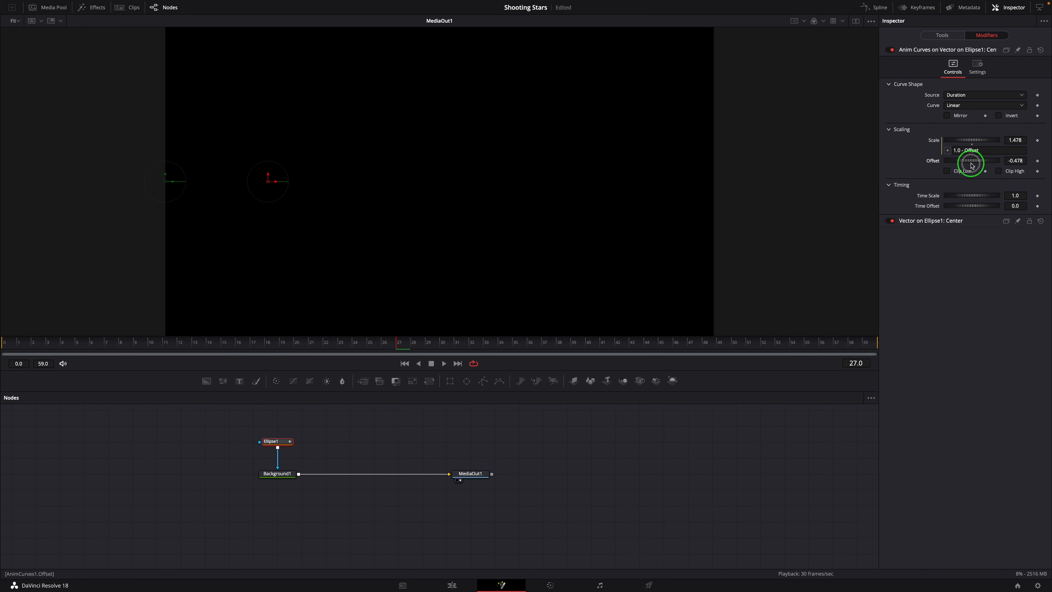
left_click_drag(971, 161, 979, 161)
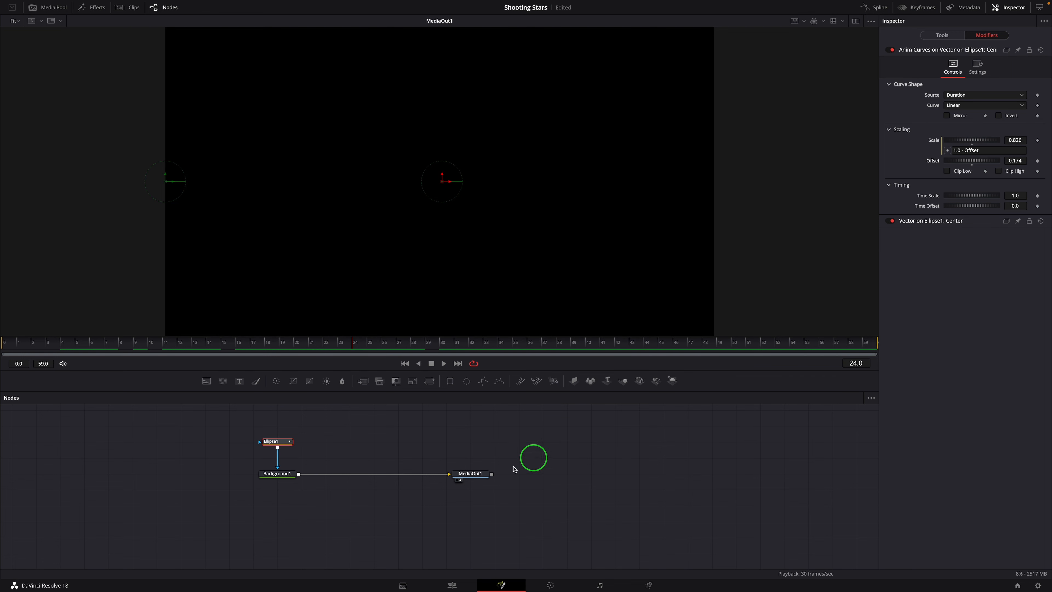
Insert a Light Rays tool after Background1, emitting at an angle with a changed dropoff
left_click(278, 473)
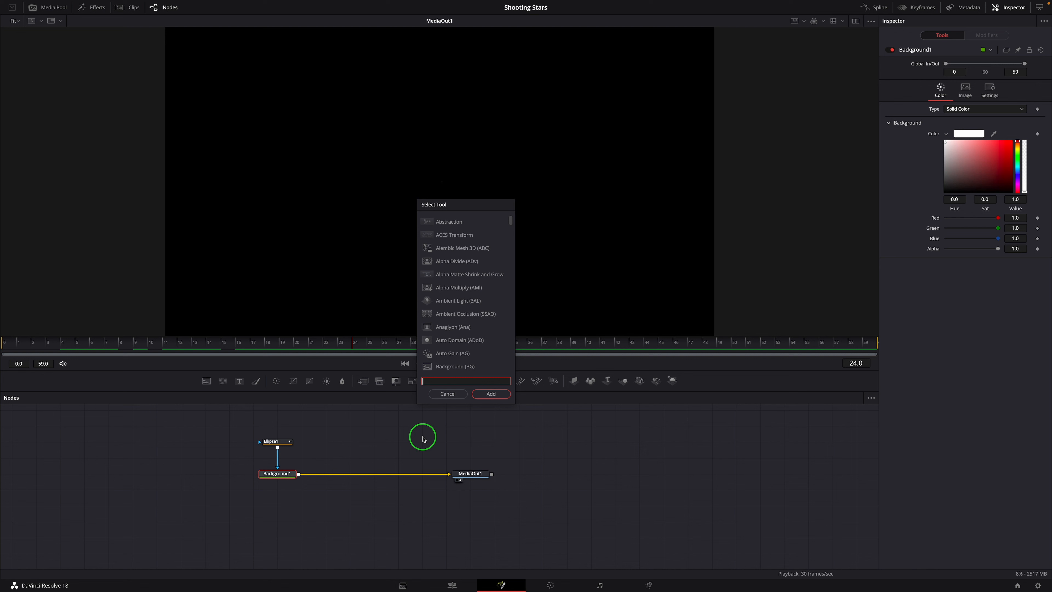
type("li")
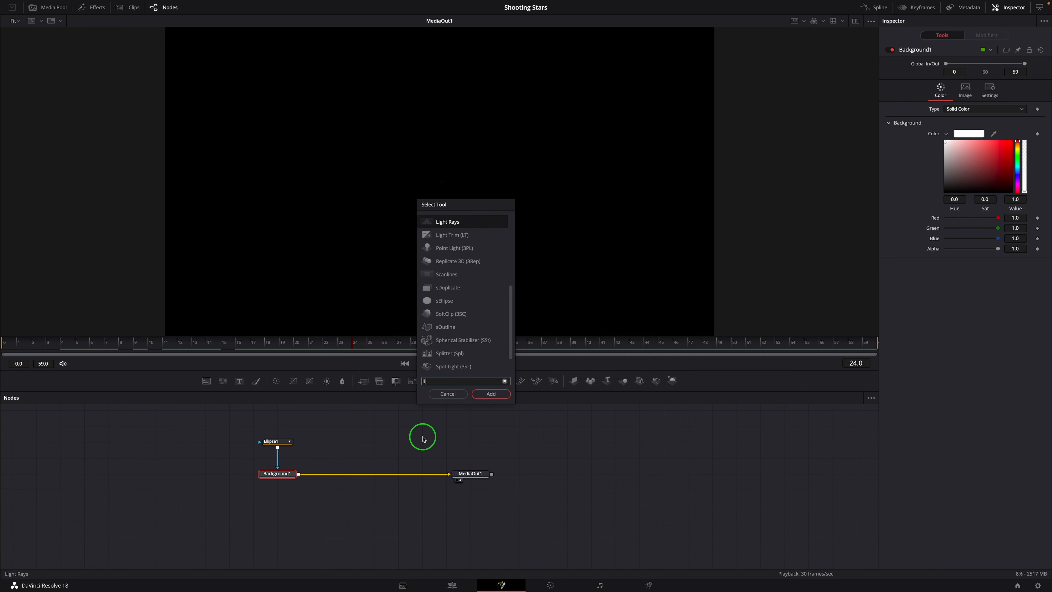
type("Light Rays")
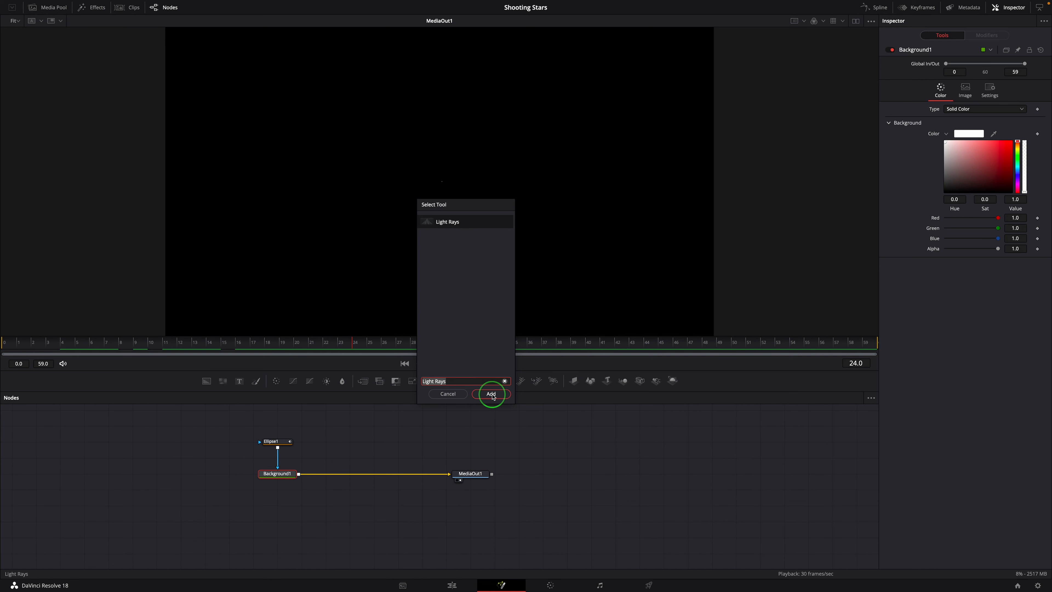
left_click(491, 393)
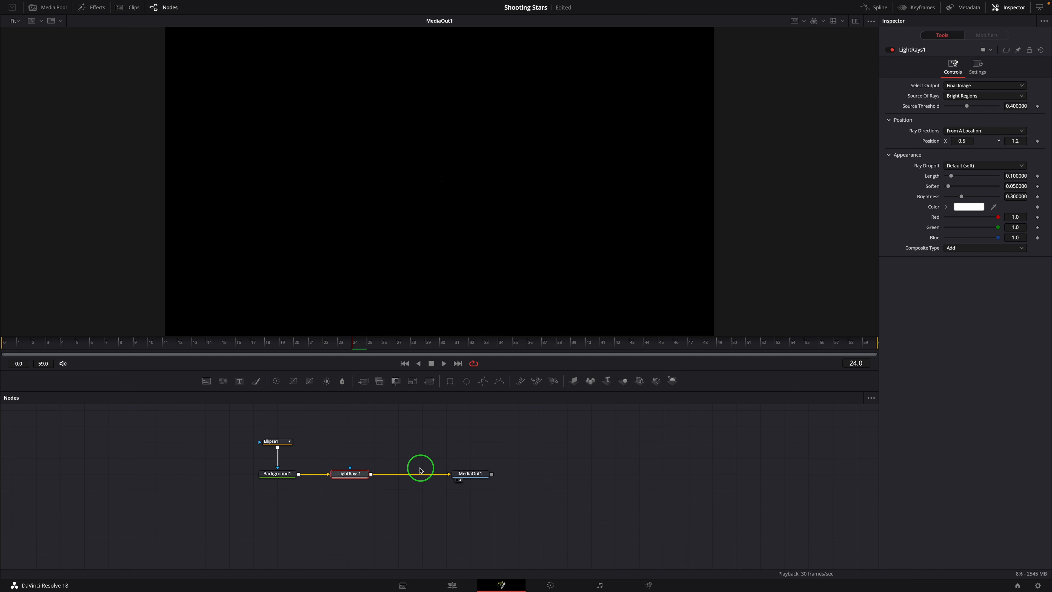
mouse_move(932, 158)
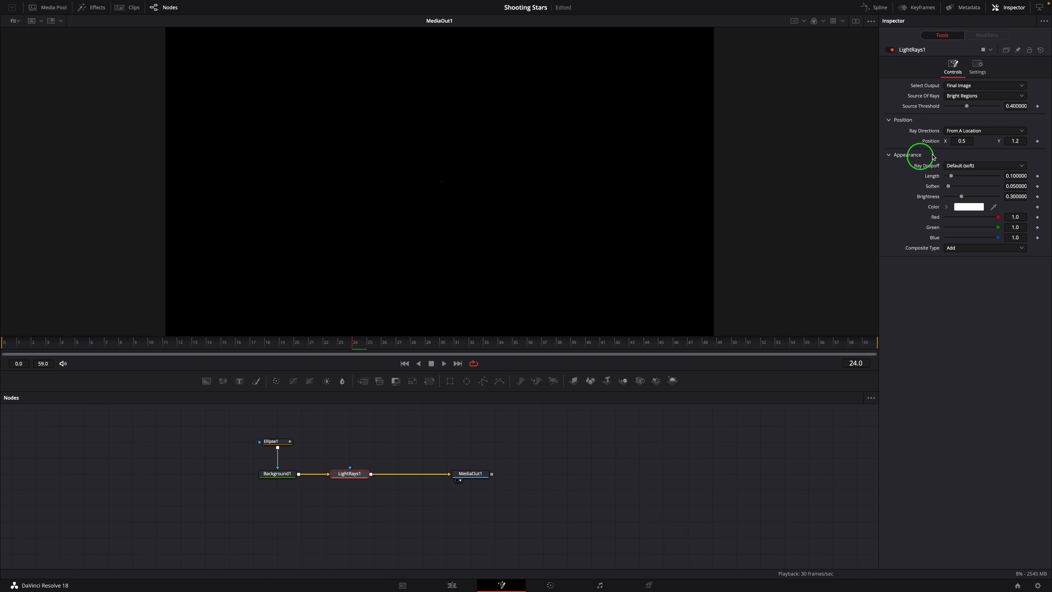
left_click(984, 131)
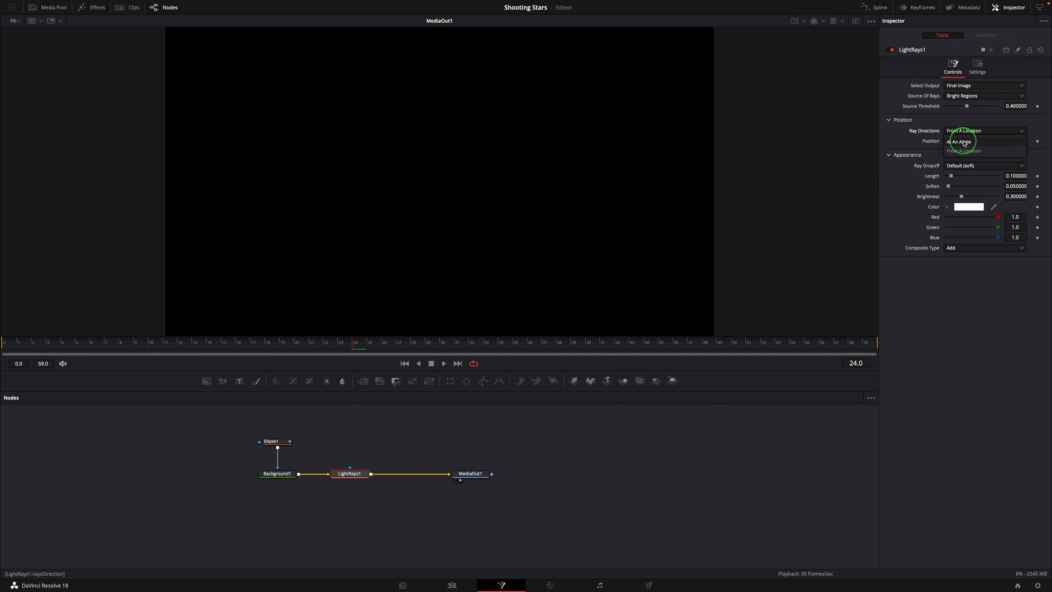
left_click(959, 141)
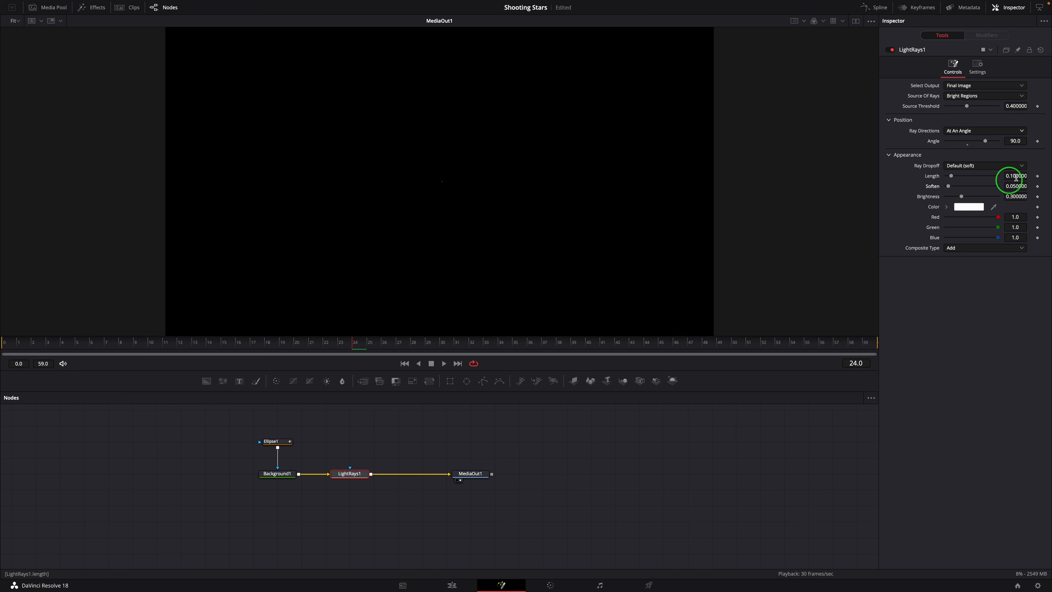
left_click(984, 165)
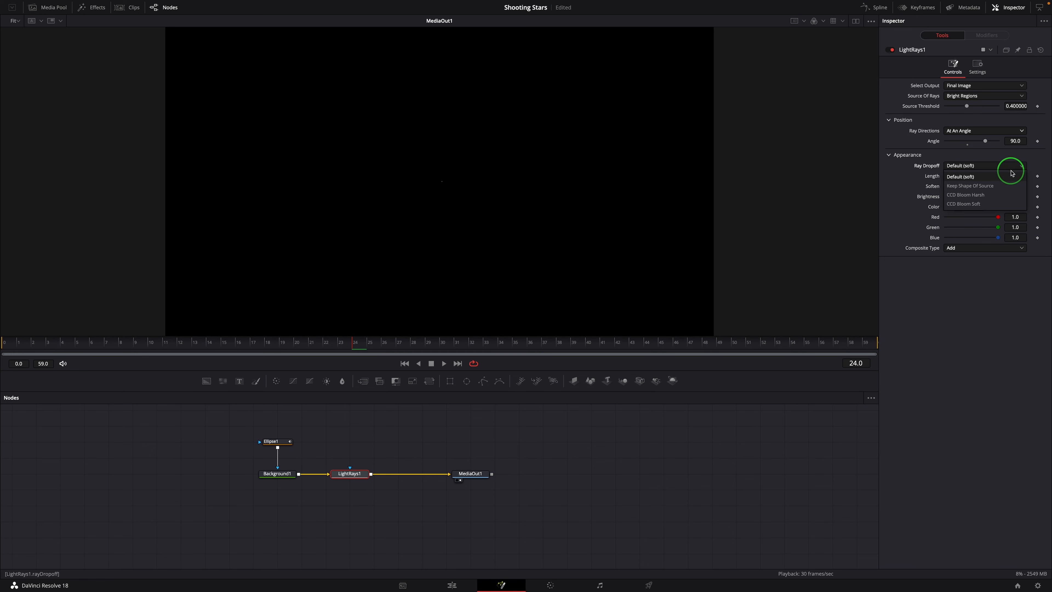
left_click(963, 203)
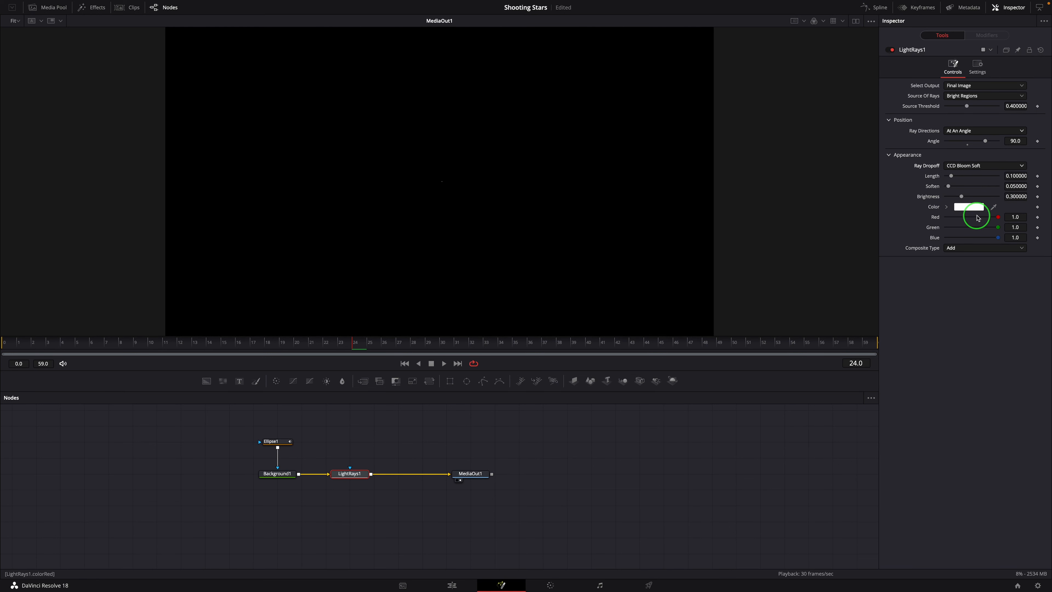
Lengthen the ray to about 0.97 with Soften 0, then preview the streak sweeping across
left_click_drag(954, 175, 992, 176)
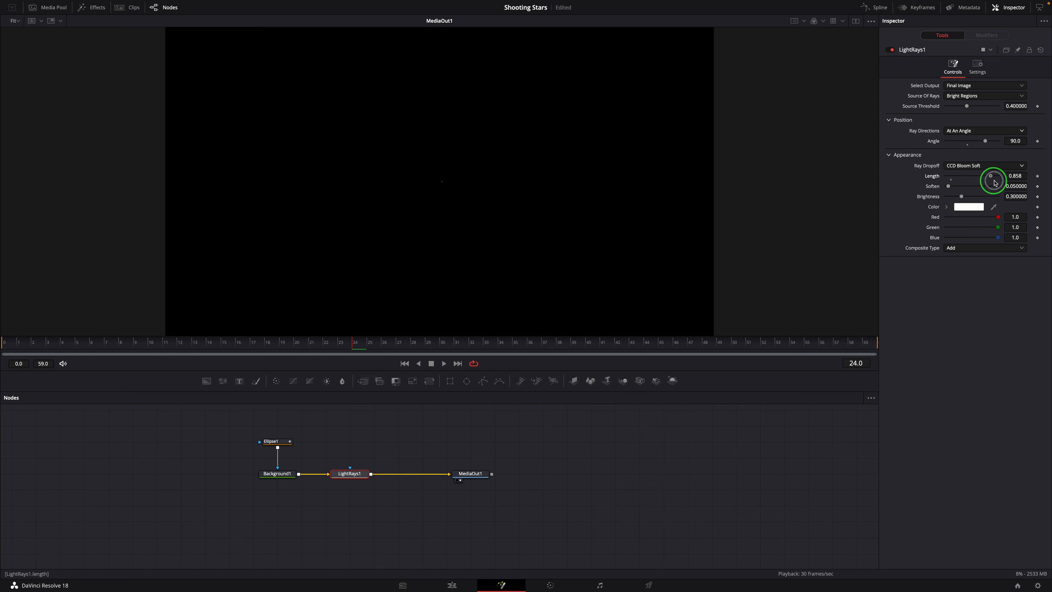
left_click_drag(991, 176, 1014, 176)
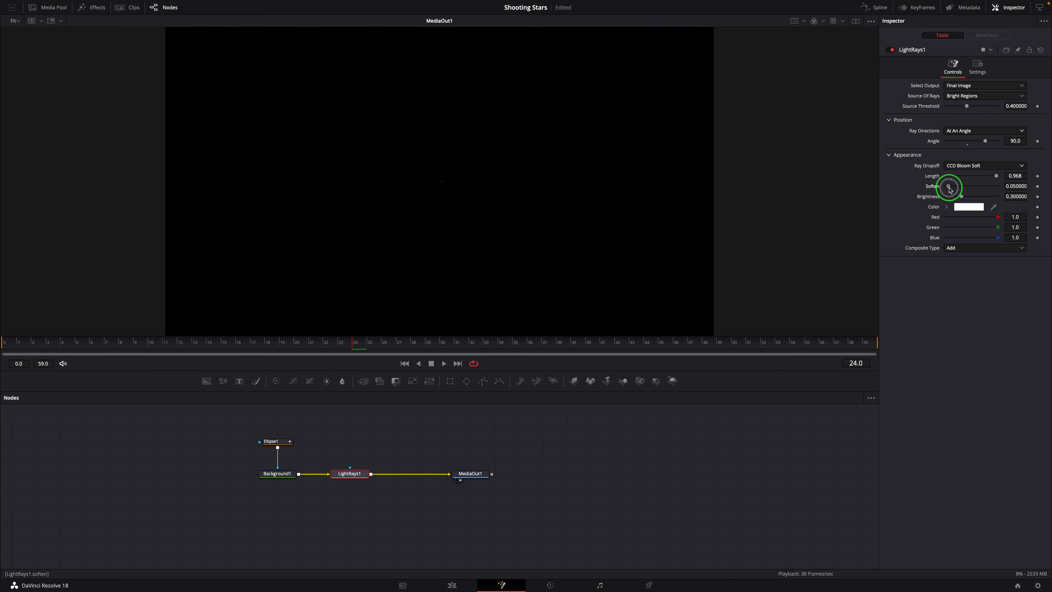
left_click_drag(961, 186, 946, 185)
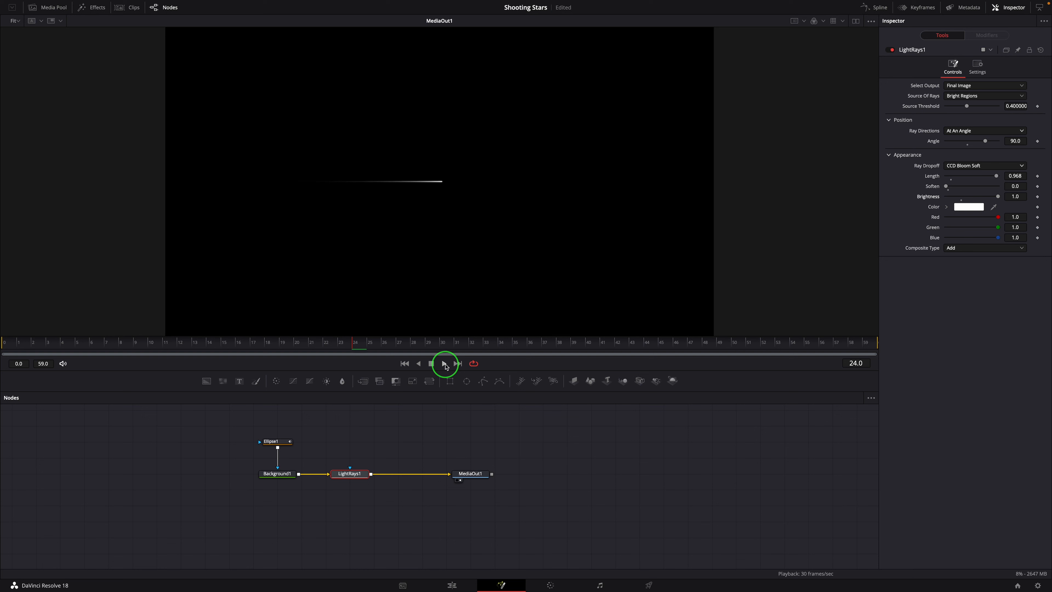
left_click(443, 363)
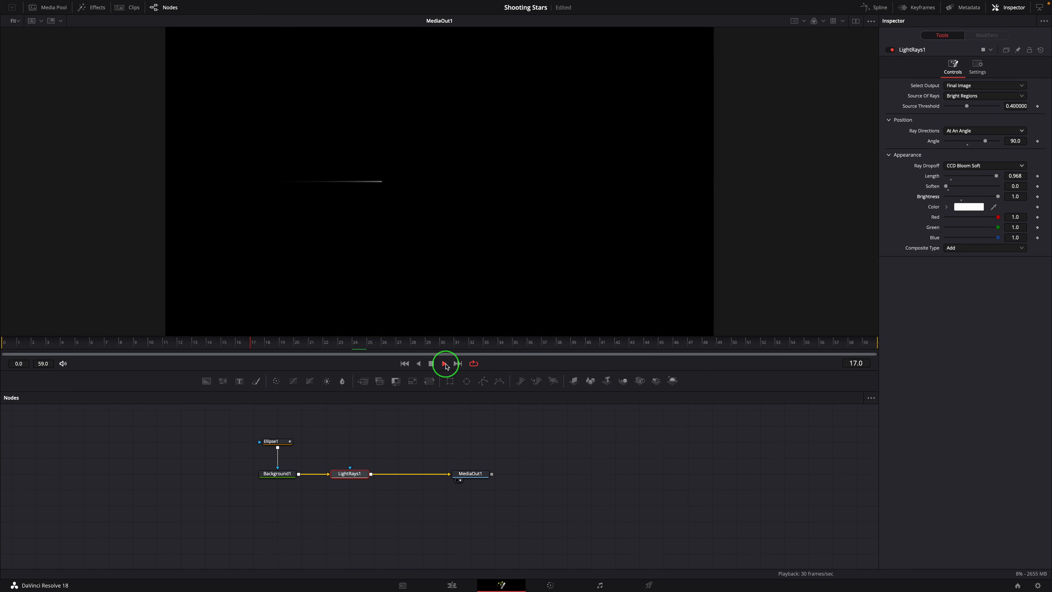
left_click(444, 363)
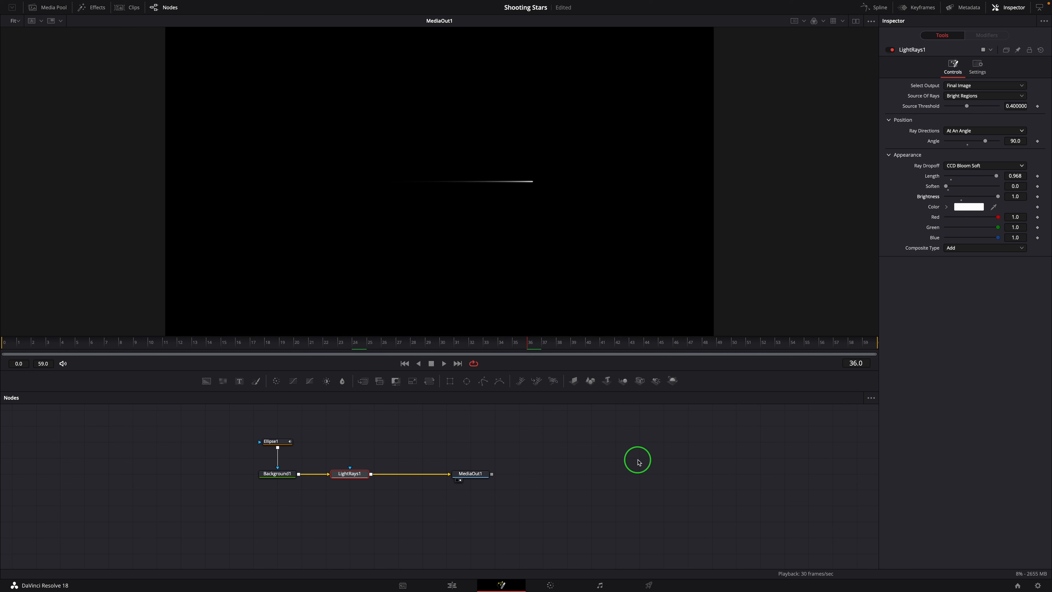
mouse_move(536, 409)
type("soft")
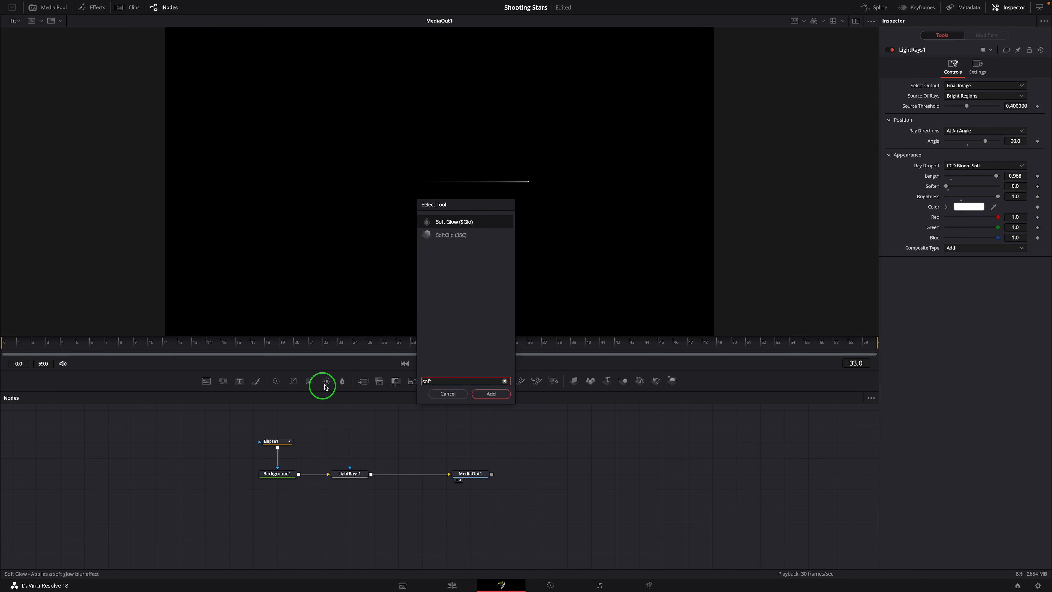
Merge a Soft Glow branch over LightRays1 with Gain 20, Glow Size 3, Red Scale 2, Blue Scale 0 for an orange tip
left_click(490, 394)
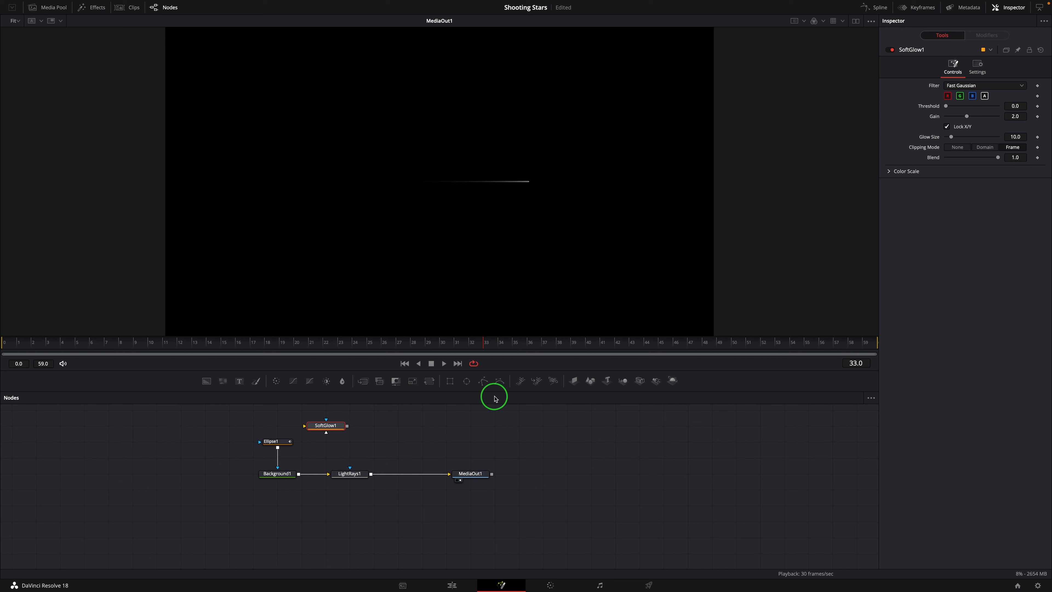
left_click_drag(325, 424, 349, 442)
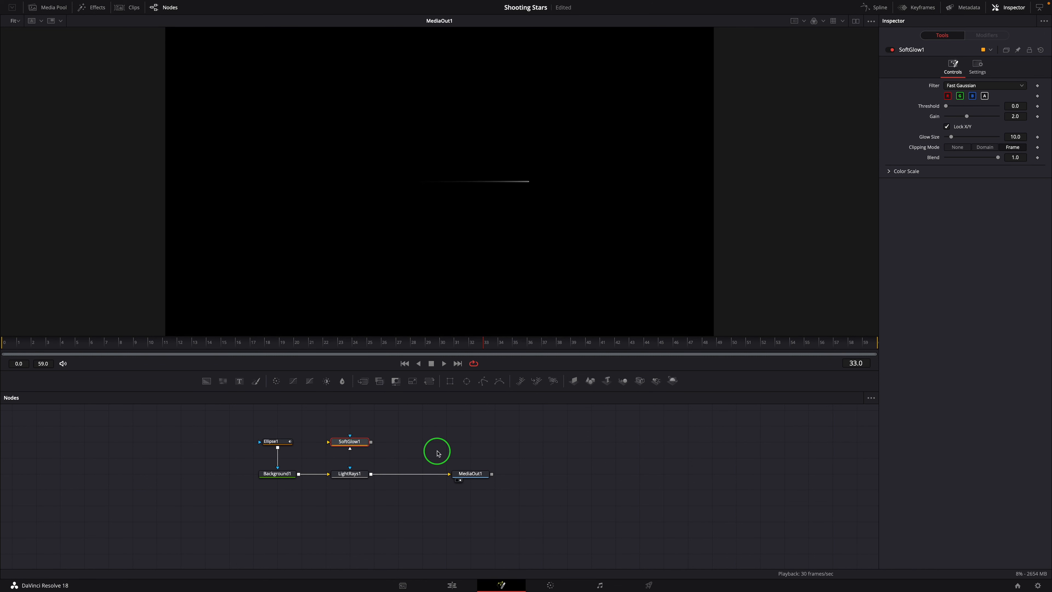
mouse_move(302, 466)
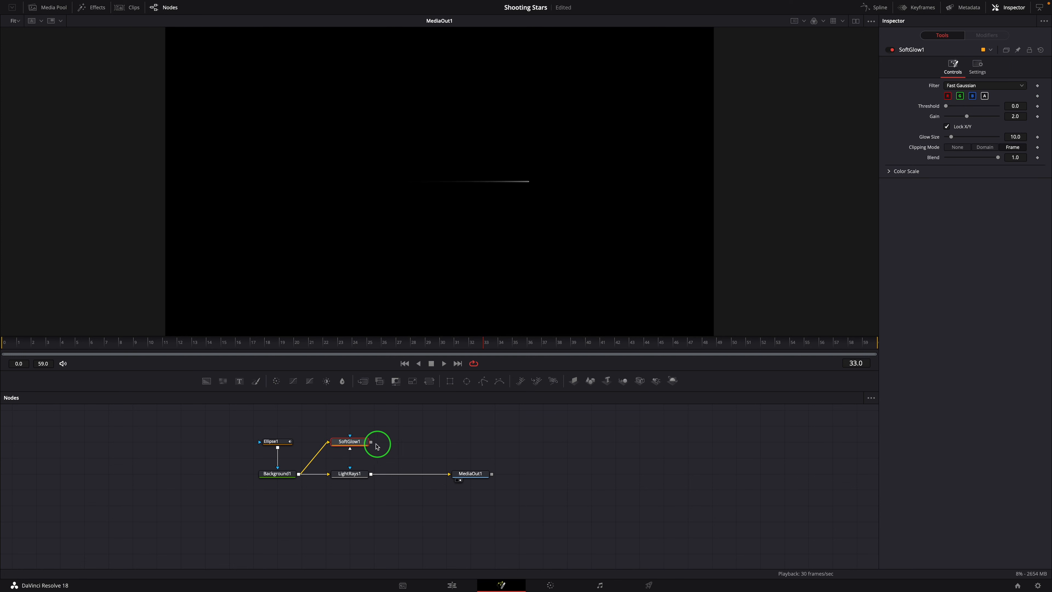
mouse_move(372, 473)
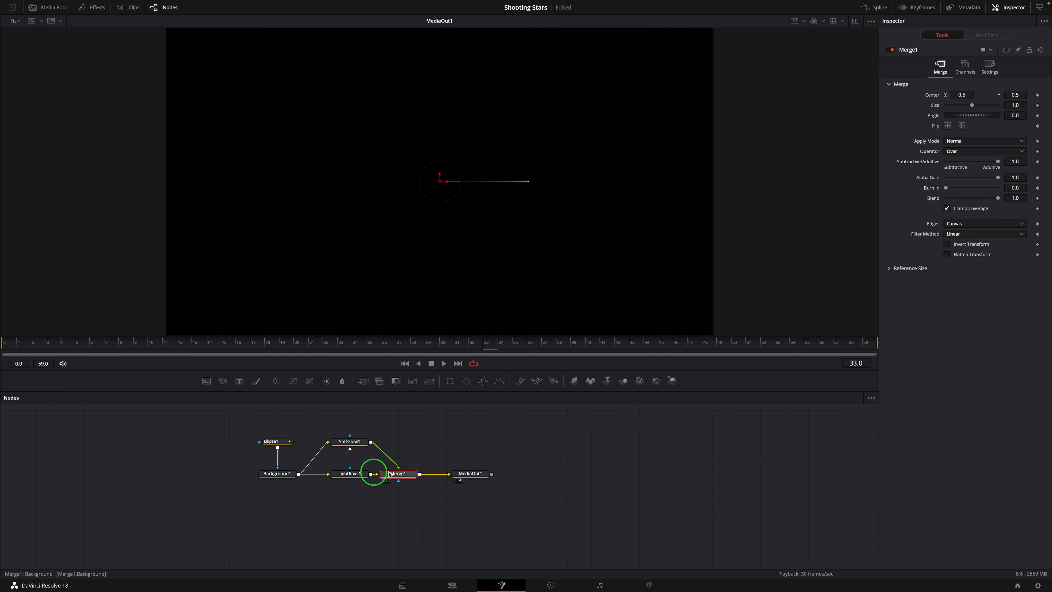
left_click(350, 442)
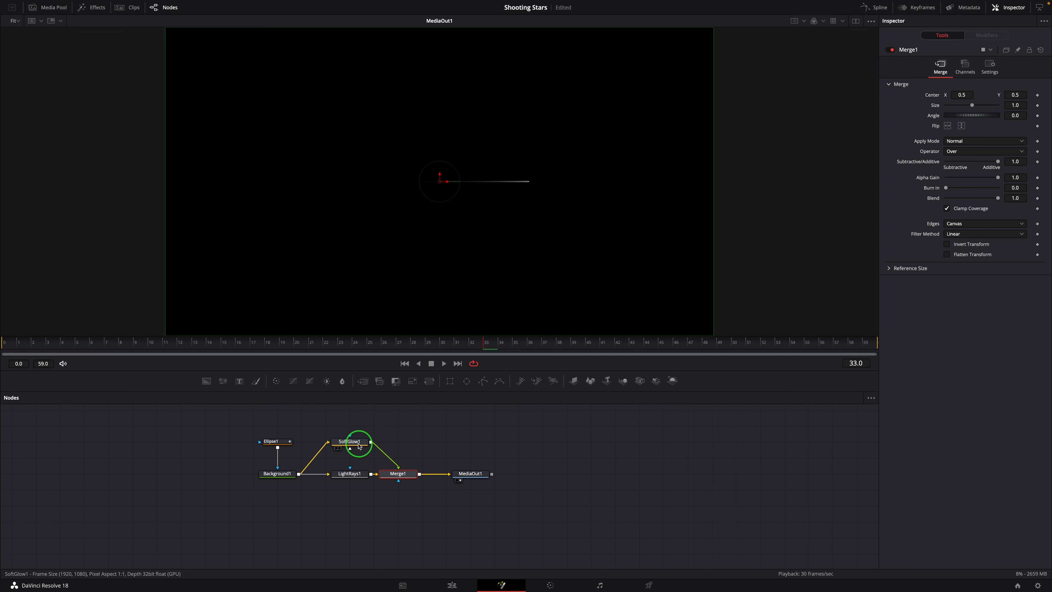
left_click(350, 441)
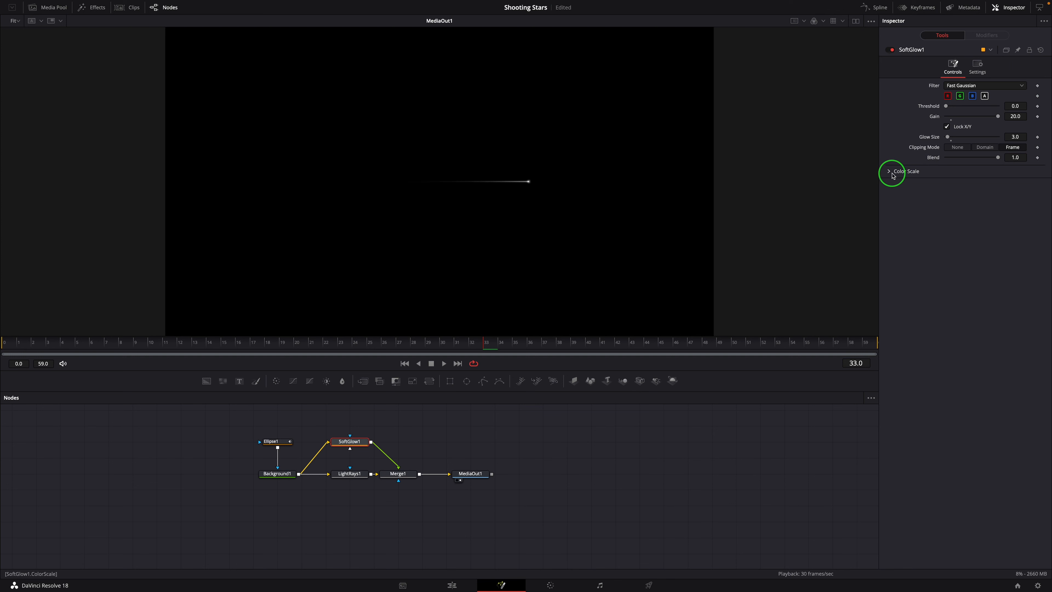
left_click(888, 171)
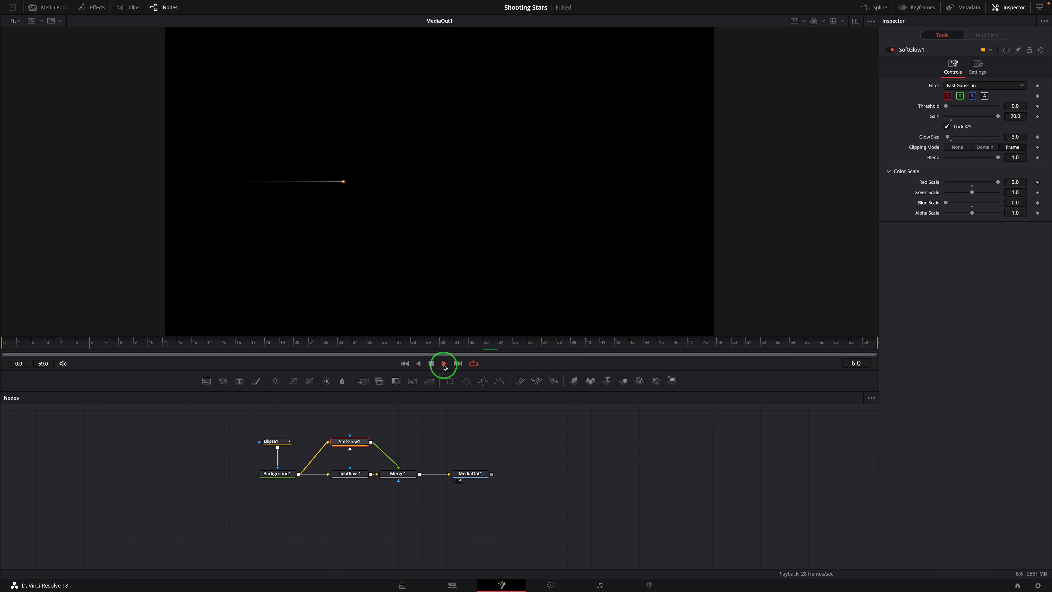
left_click(442, 362)
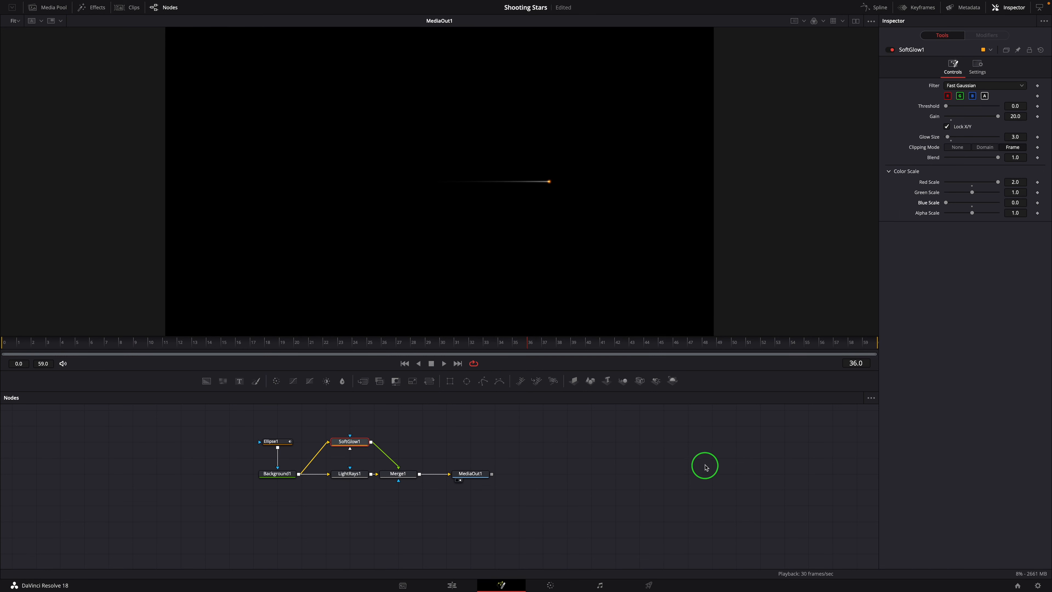
mouse_move(706, 466)
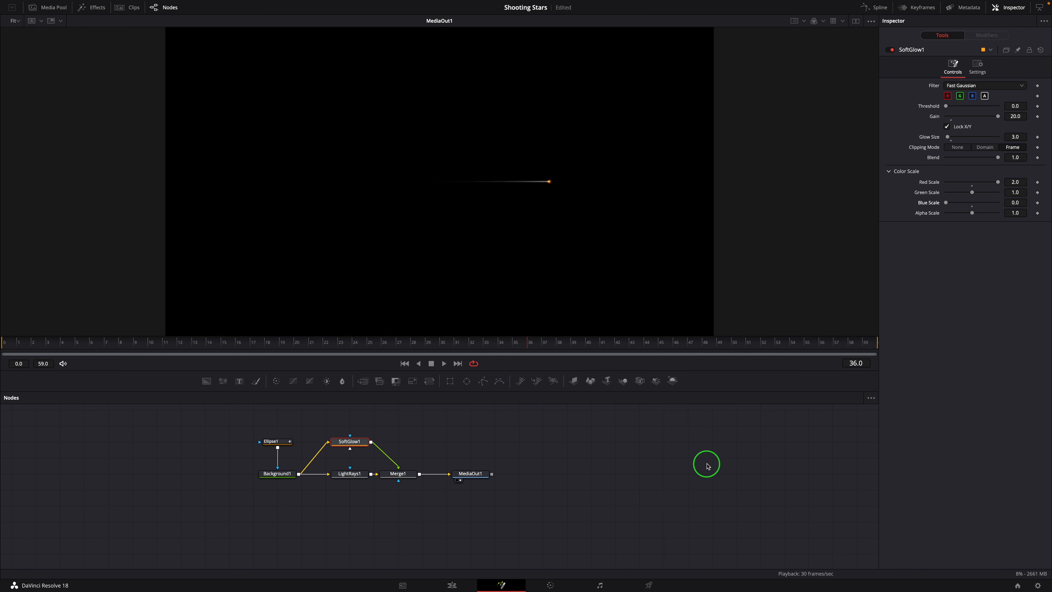
mouse_move(707, 461)
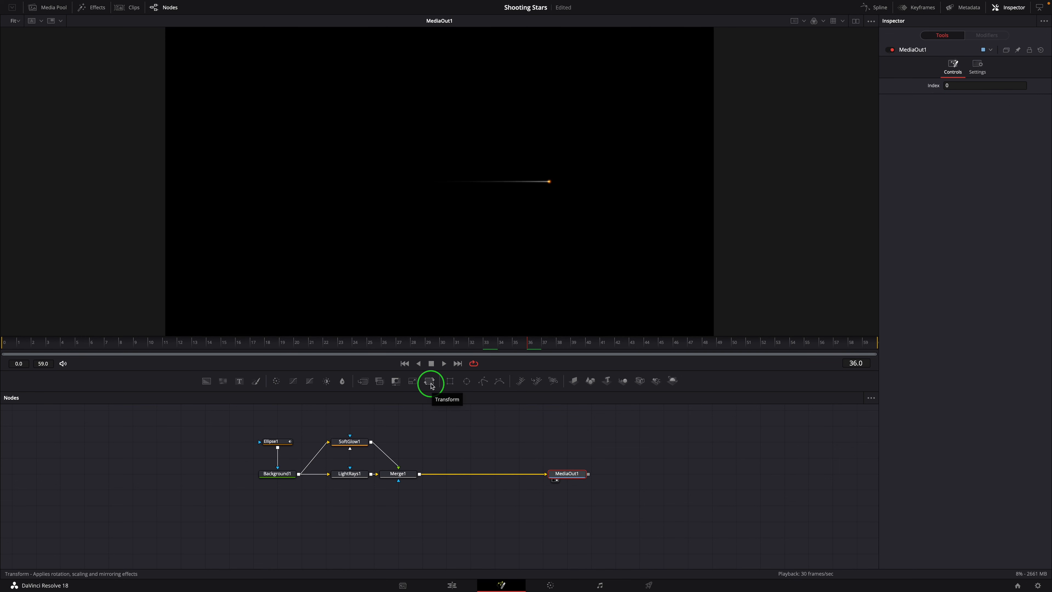
Add Transform and Duplicate nodes making 10 copies with jittered Size, Gain and Angle
left_click(430, 380)
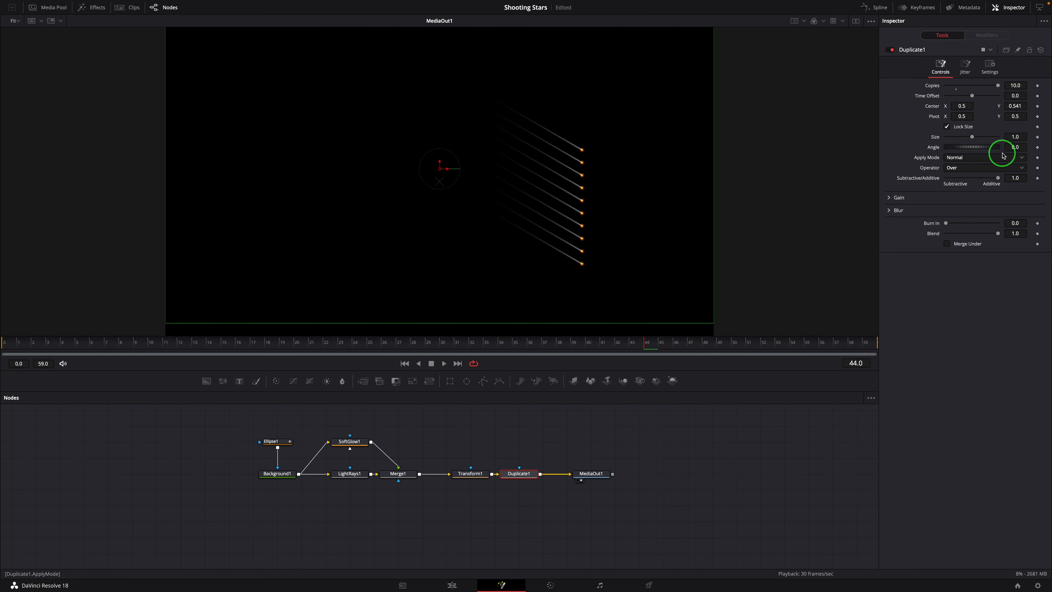
left_click(964, 66)
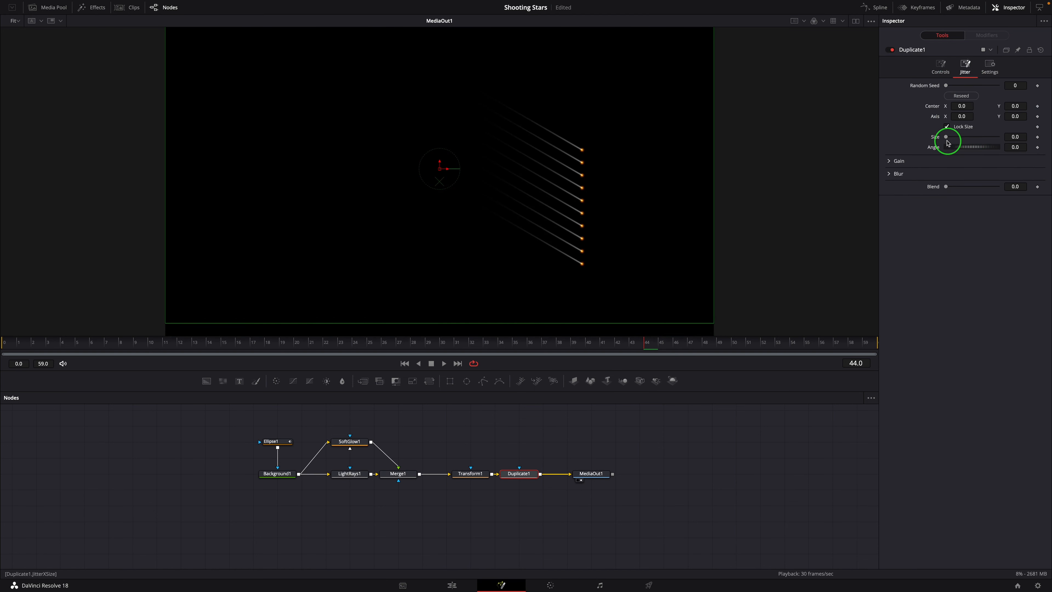
left_click_drag(946, 138, 971, 137)
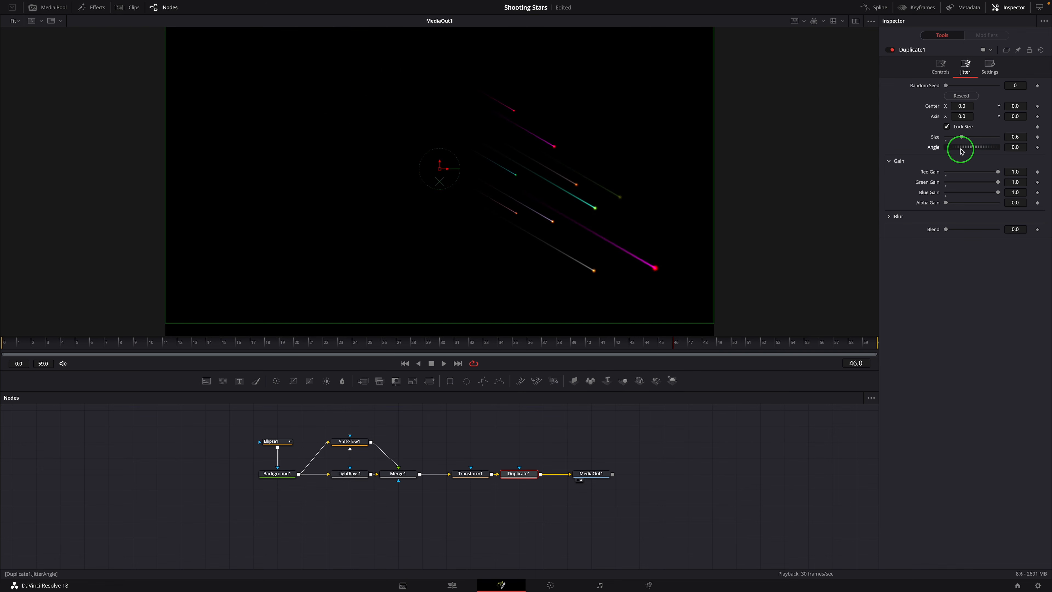
left_click_drag(960, 147, 1037, 147)
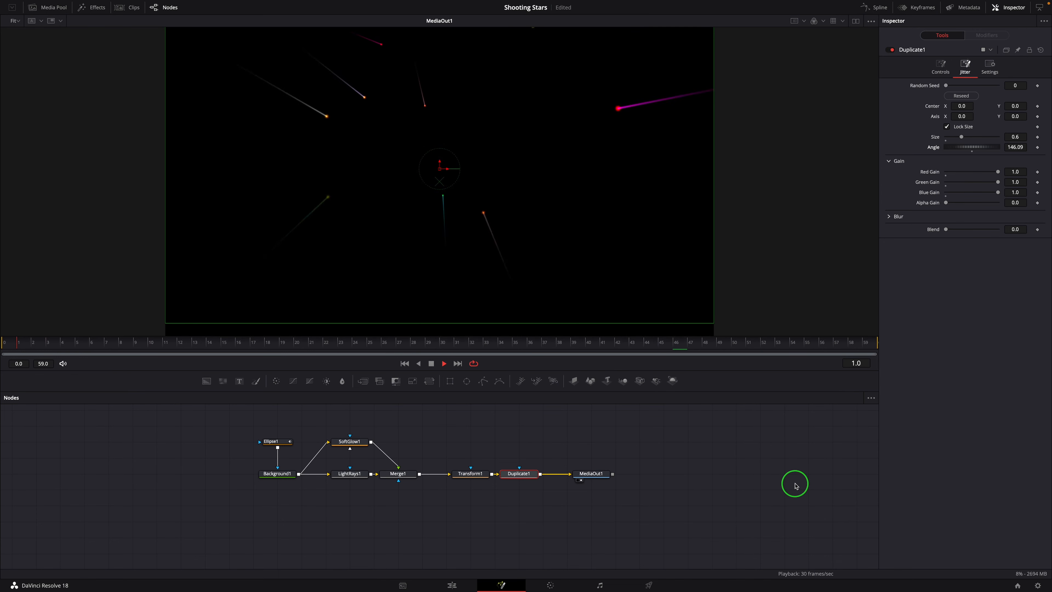
left_click(941, 67)
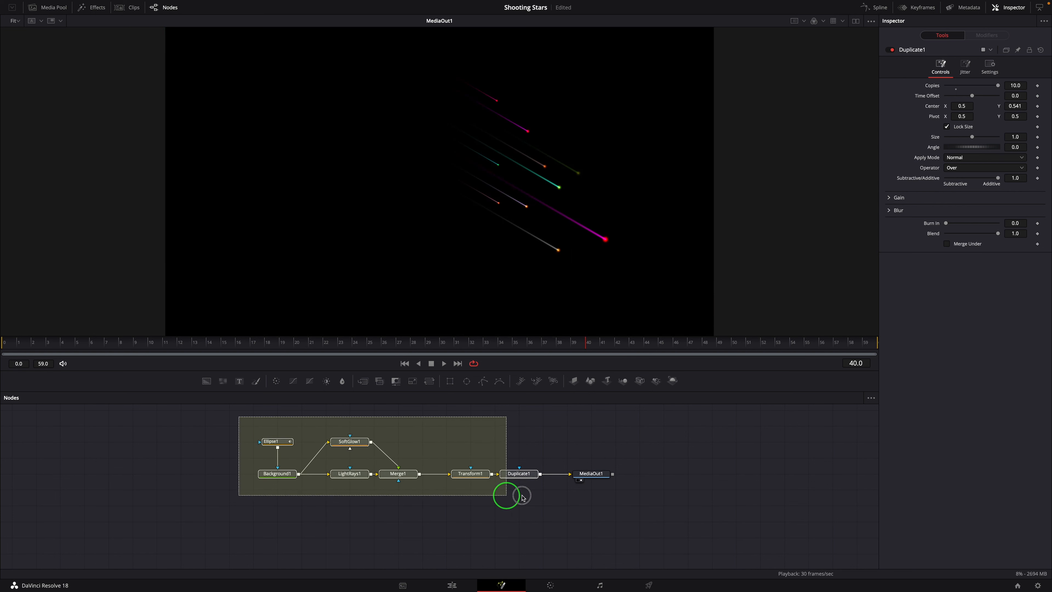
Create a macro from the selected star nodes and expose a Duplicate control in it
right_click(519, 474)
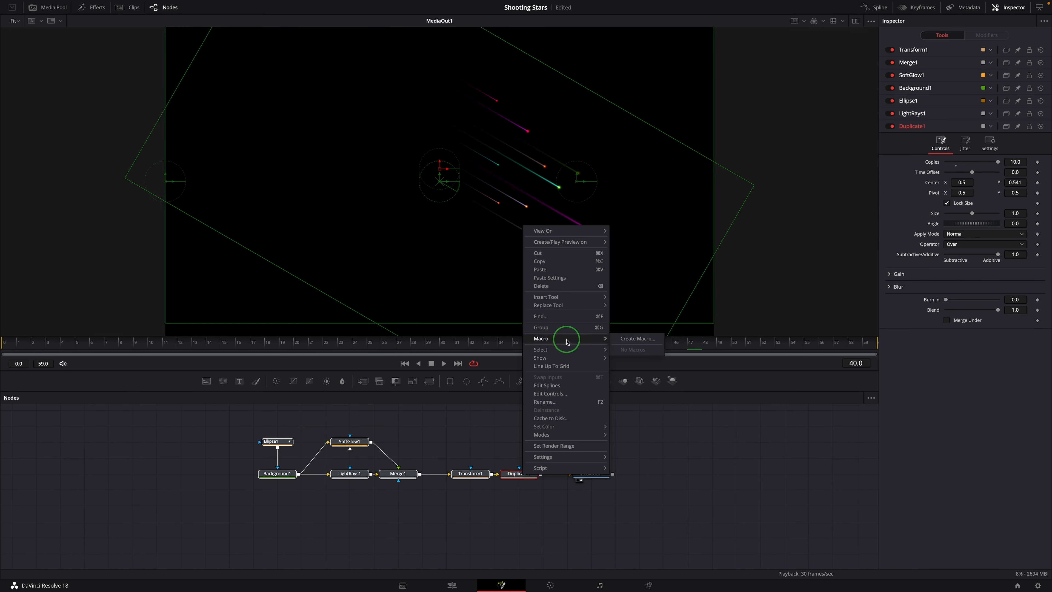
left_click(637, 338)
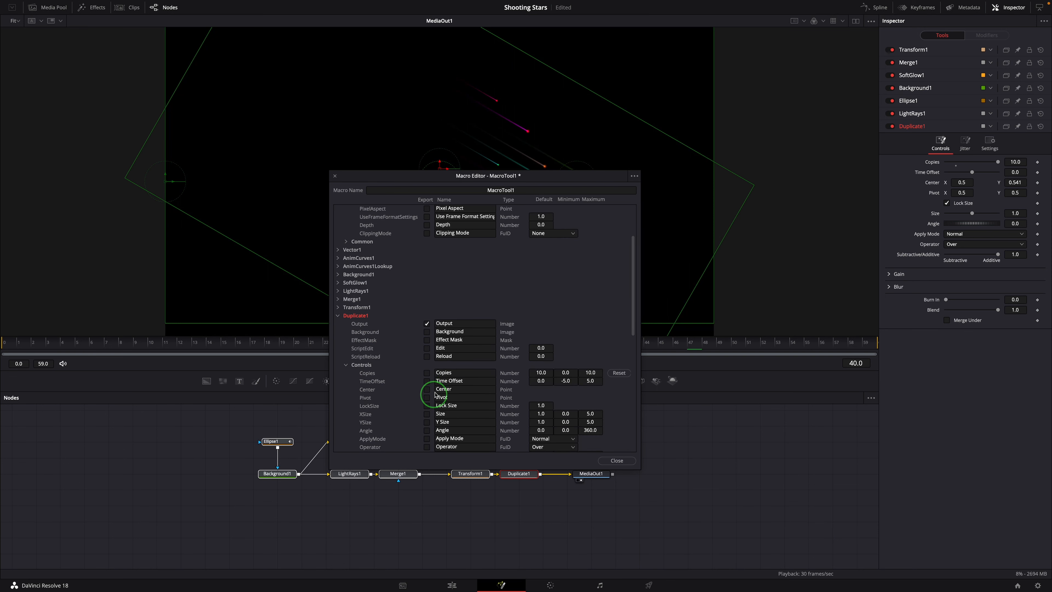
left_click(428, 373)
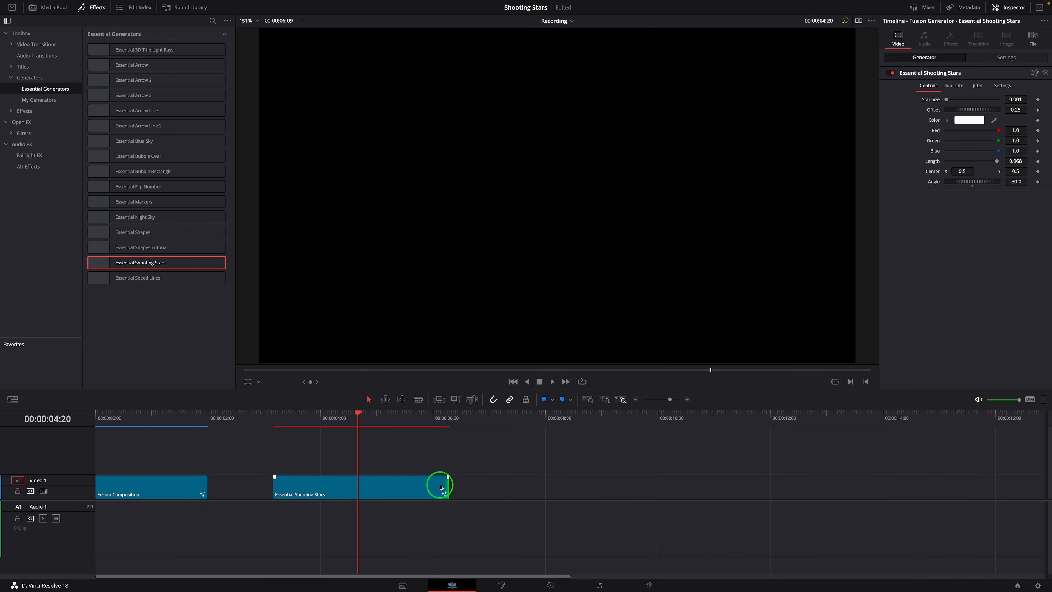
Trim the Essential Shooting Stars clip shorter and set the playhead at its start
left_click_drag(446, 485, 393, 485)
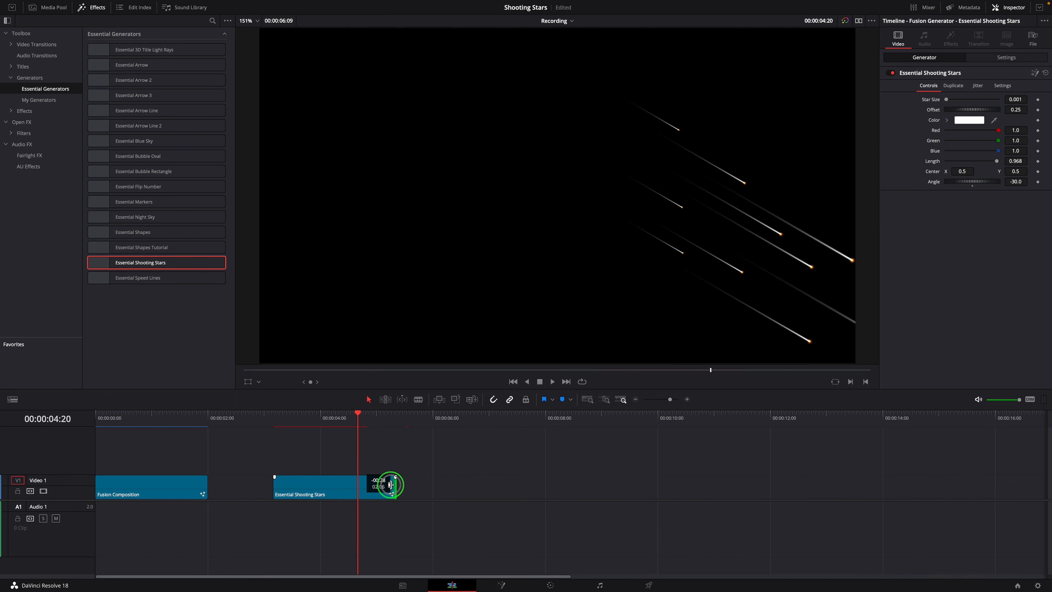
left_click_drag(394, 484, 379, 485)
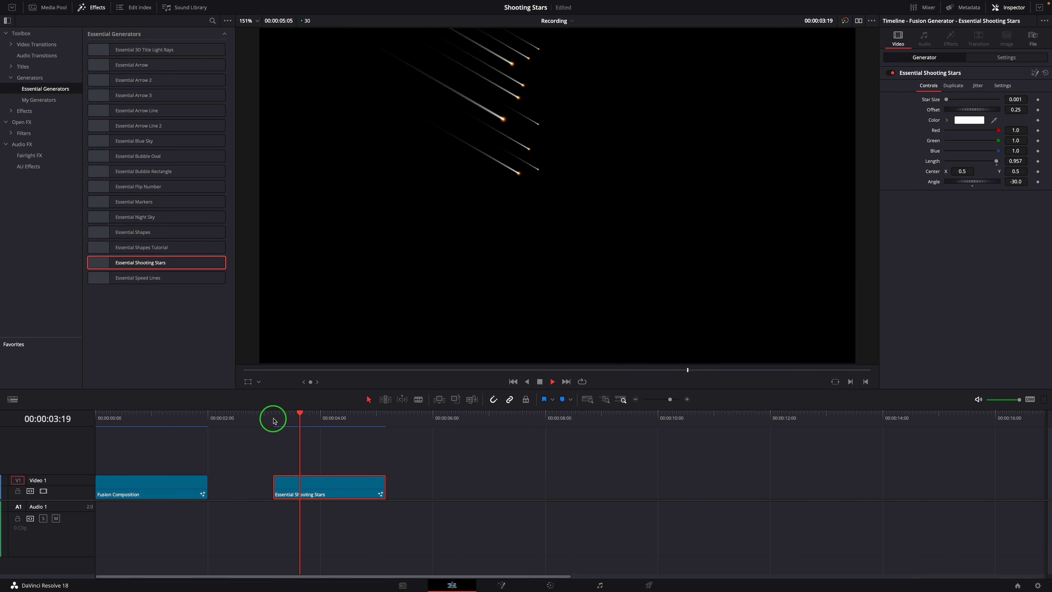
left_click_drag(300, 412, 273, 412)
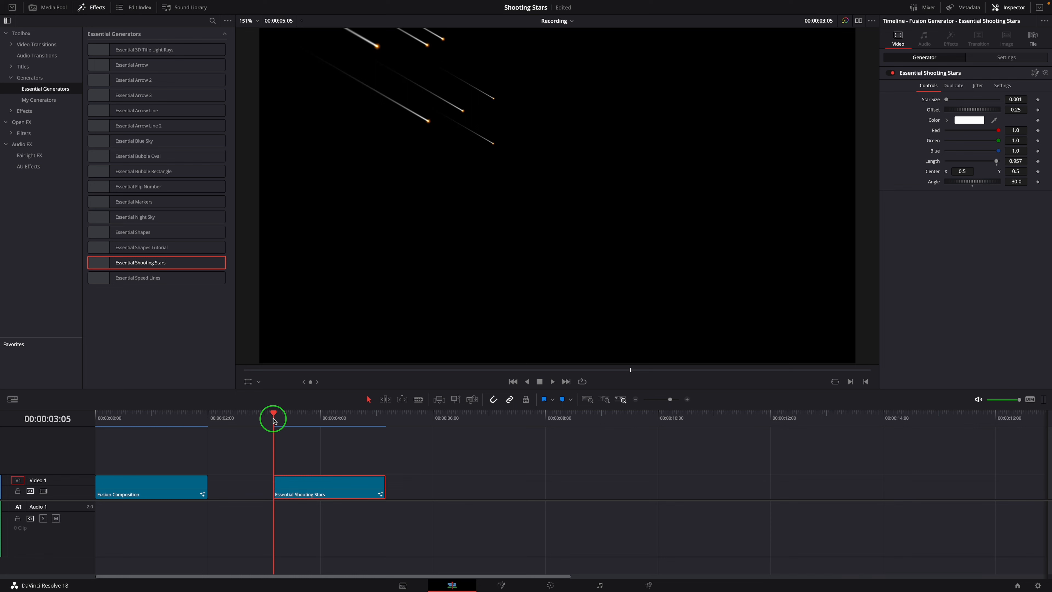
left_click(386, 414)
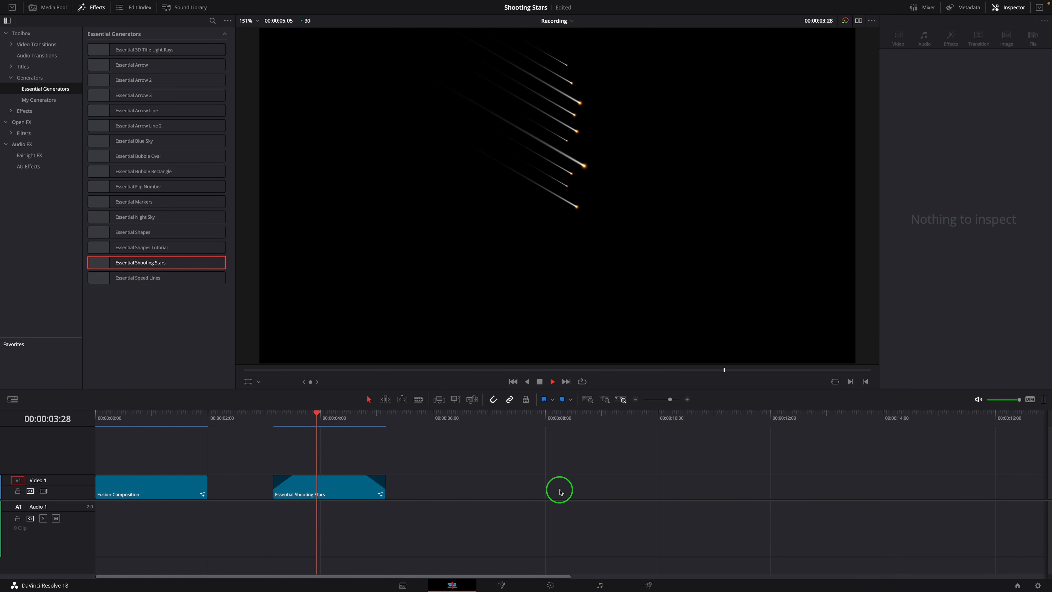
Raise the generator's Number Stars to 100 in the Inspector and return near the clip start
left_click(329, 487)
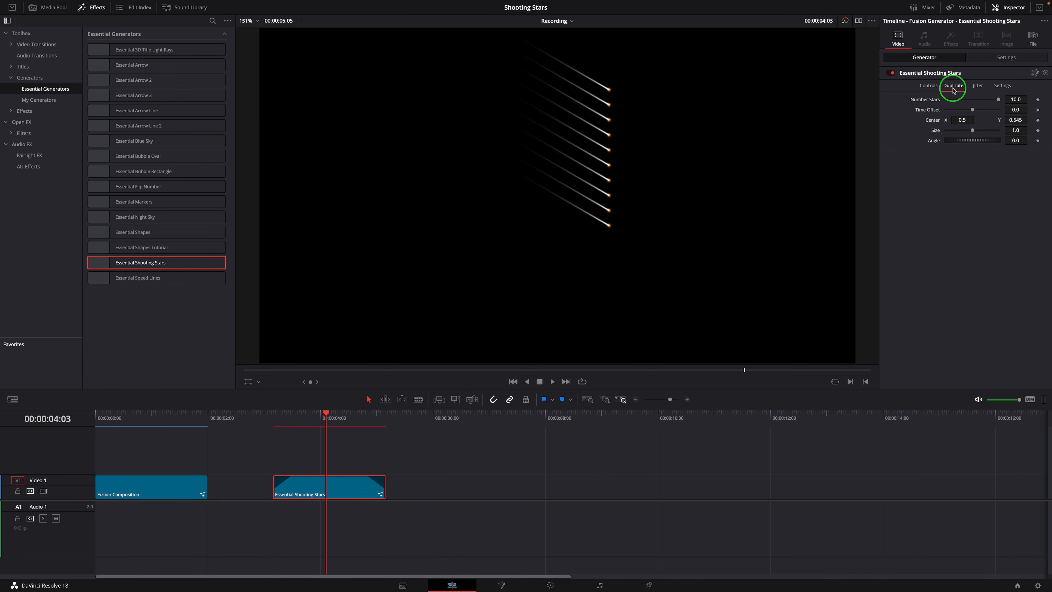
left_click_drag(986, 140, 991, 143)
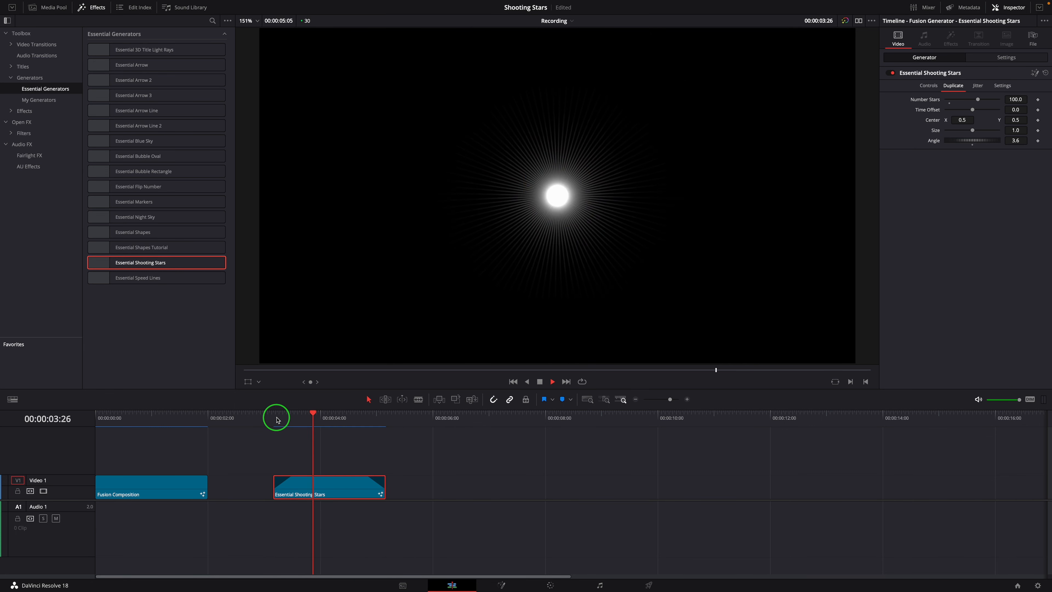
left_click(977, 85)
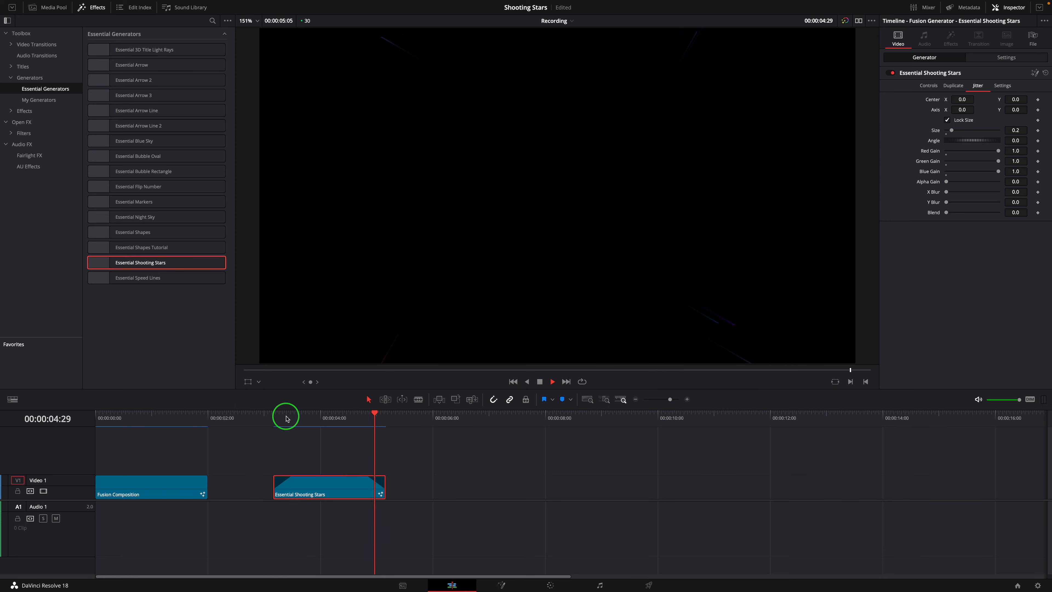